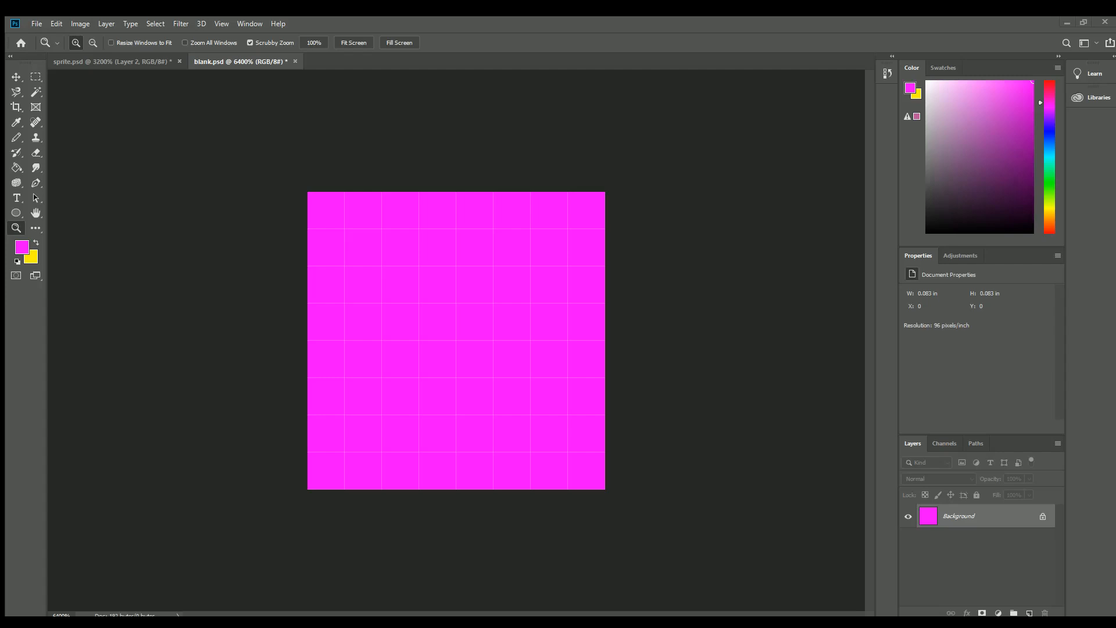
mouse_move(601, 362)
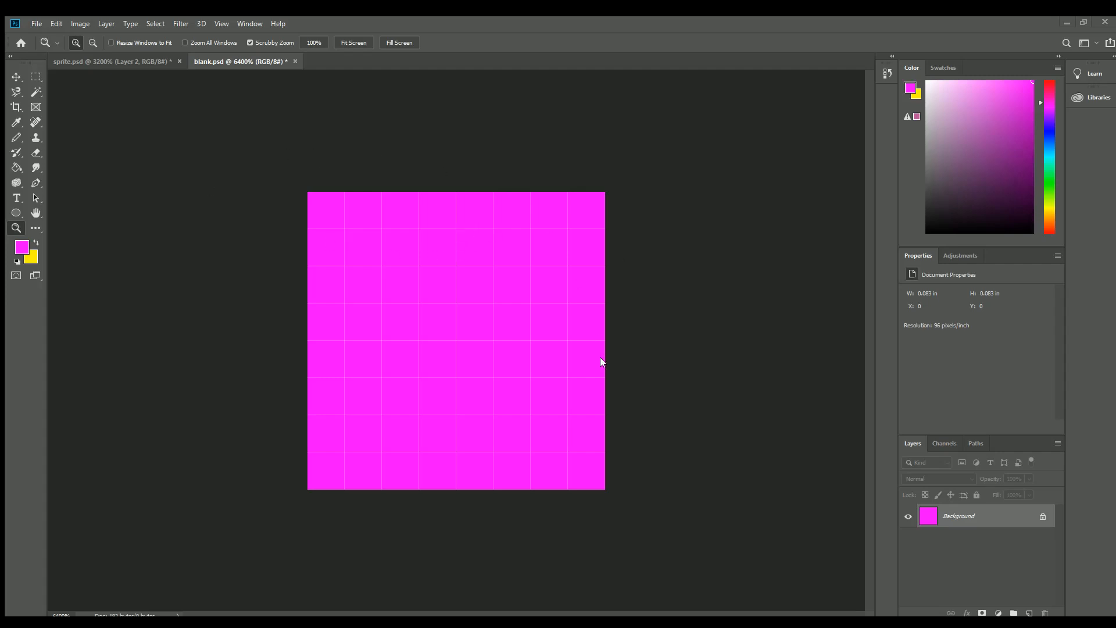
mouse_move(437, 444)
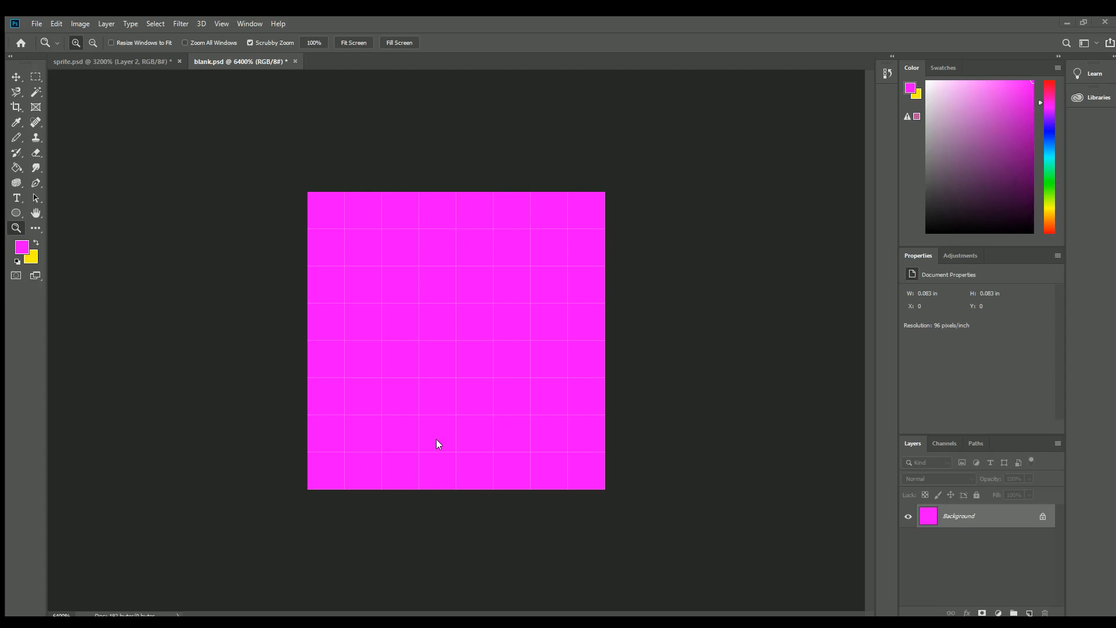
mouse_move(440, 461)
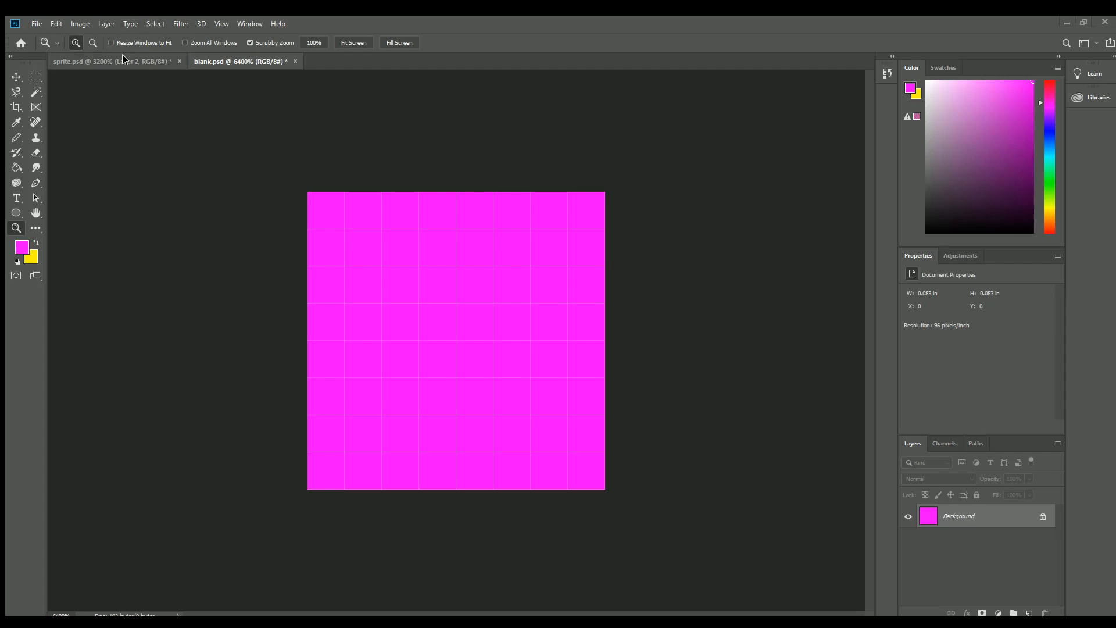
- Save sprite.psd and then blank.psd so neither document has unsaved changes
left_click(114, 61)
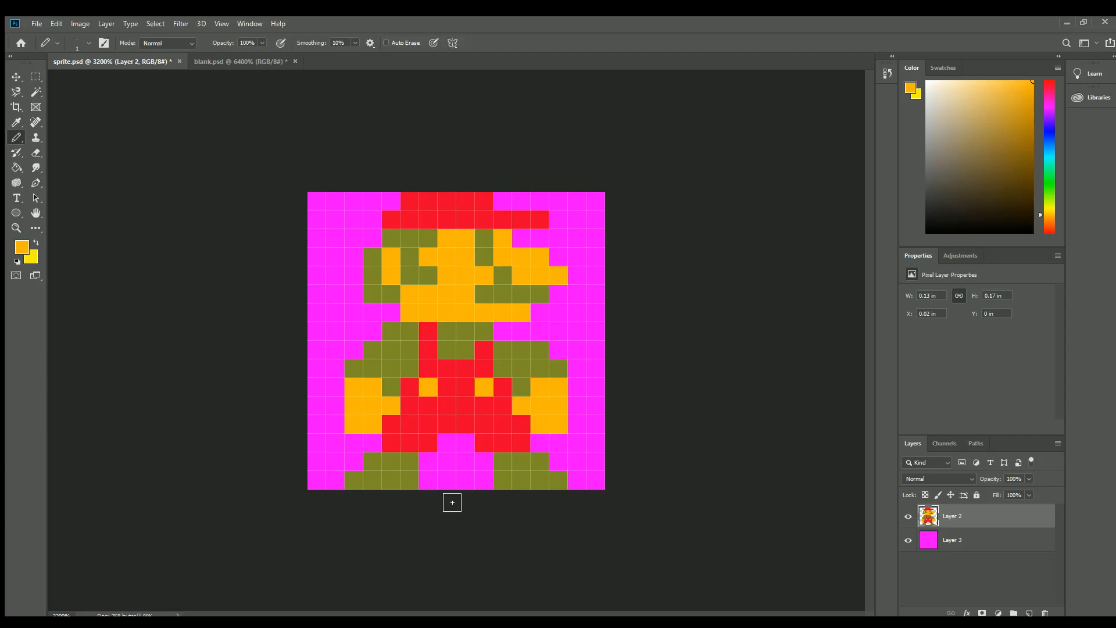
mouse_move(151, 100)
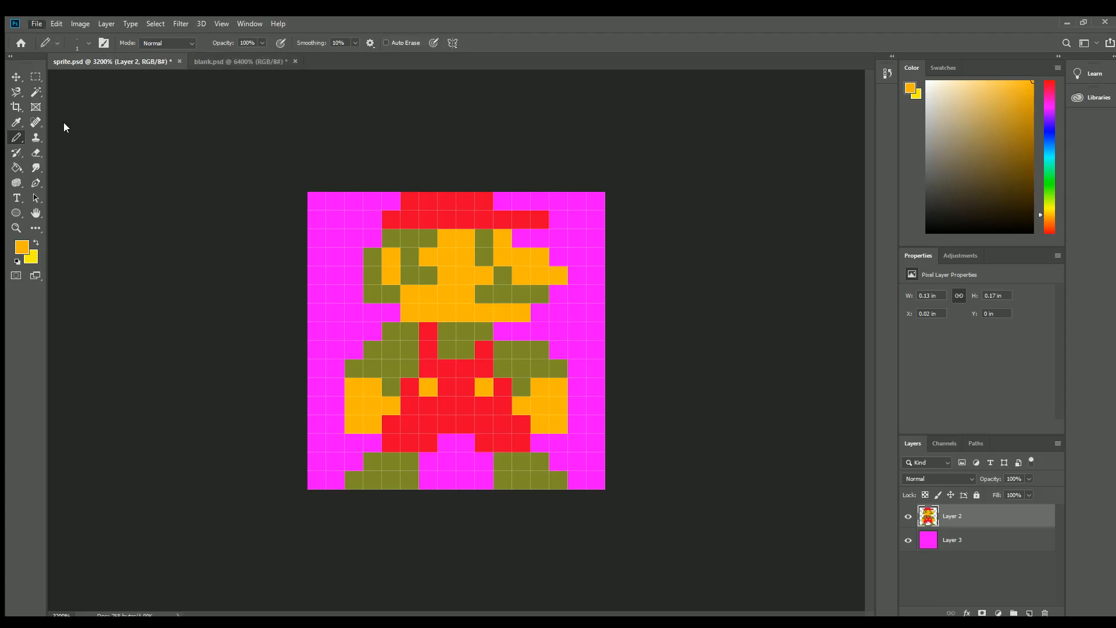
left_click(234, 62)
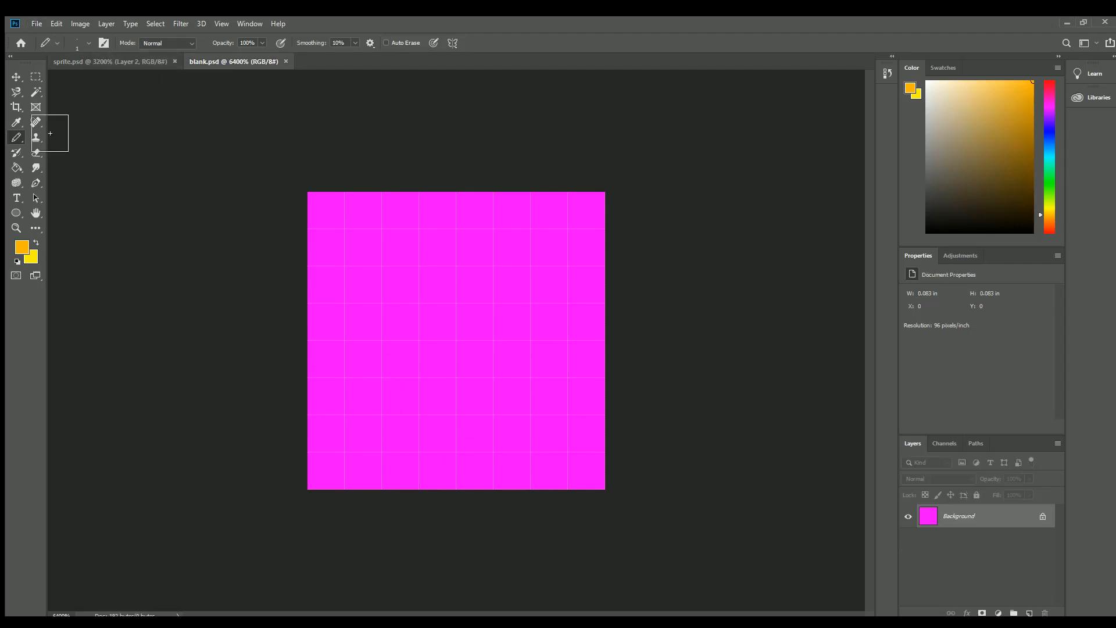
mouse_move(76, 187)
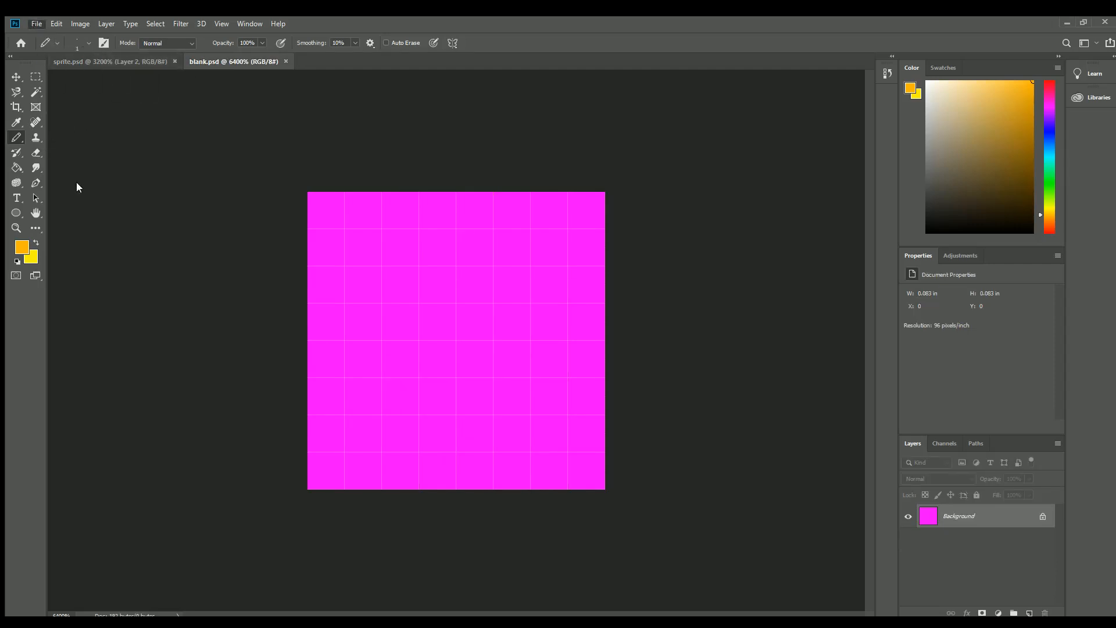
mouse_move(217, 231)
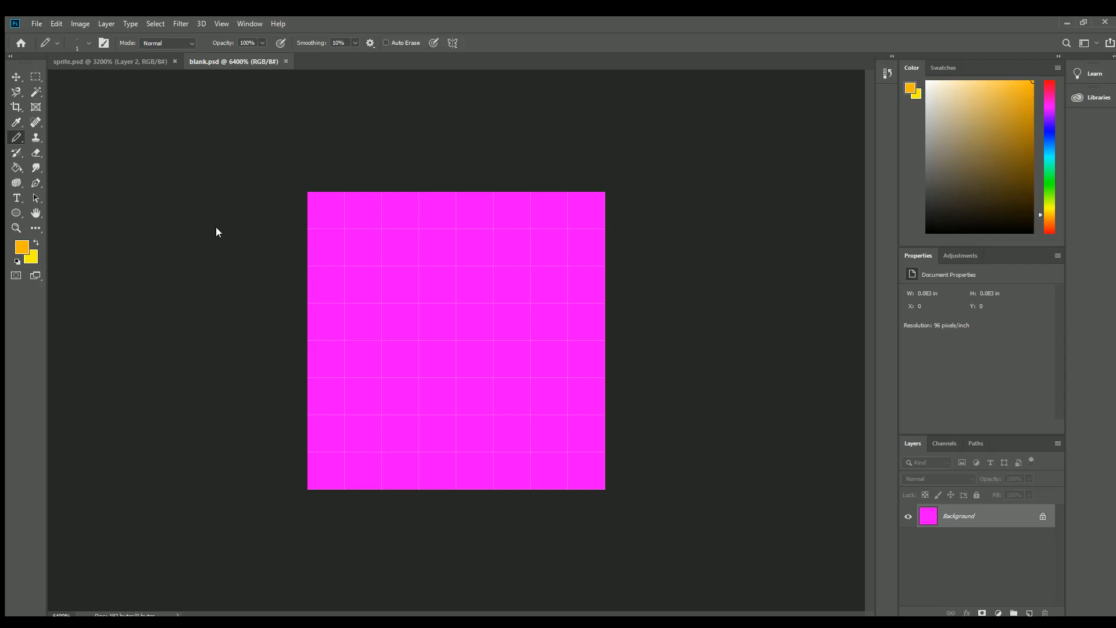
left_click(110, 62)
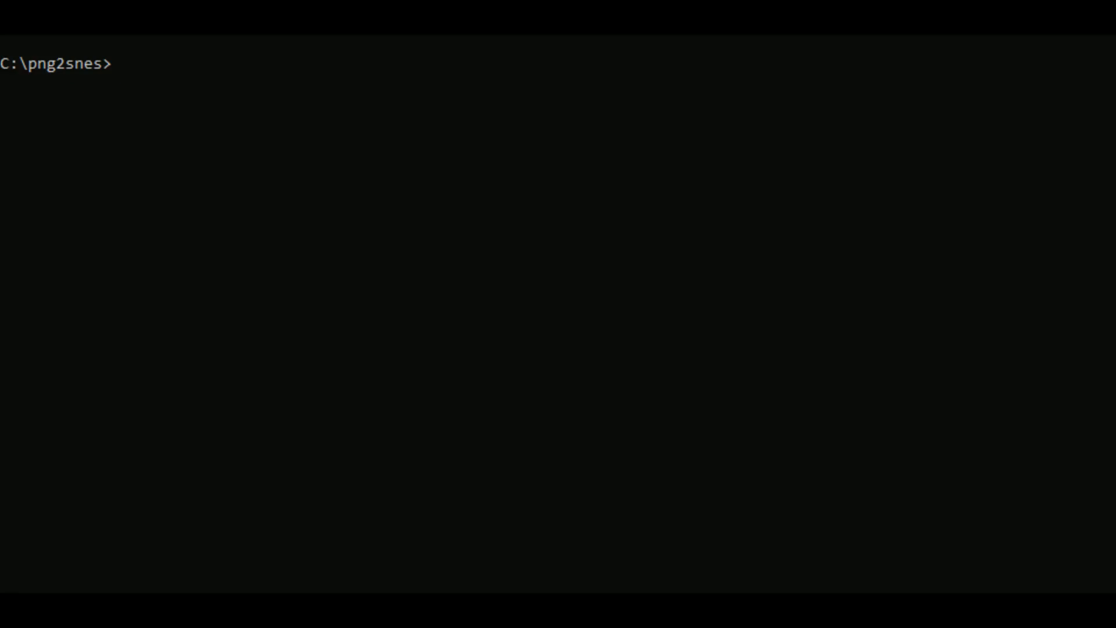
- Run png2snes on code\data\sprite.png, then on code\data\blank.png
type("png2snes \"c:\\rgm\\SNES Programming - Part 02 [Bouncing Mario]\"\\code\\data\\sprite.png")
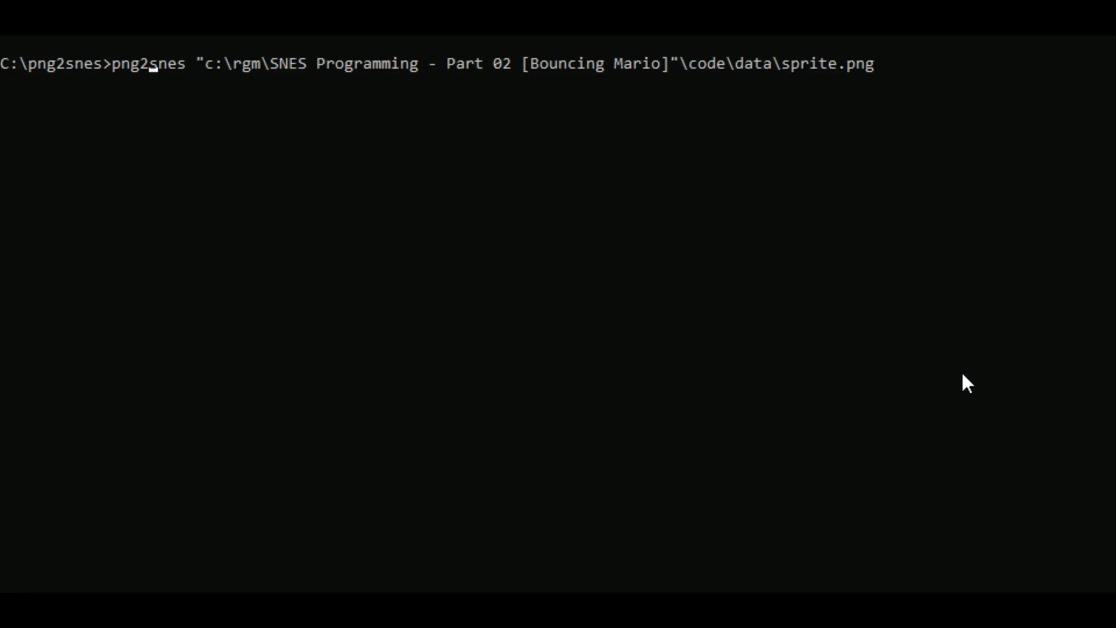
mouse_move(385, 64)
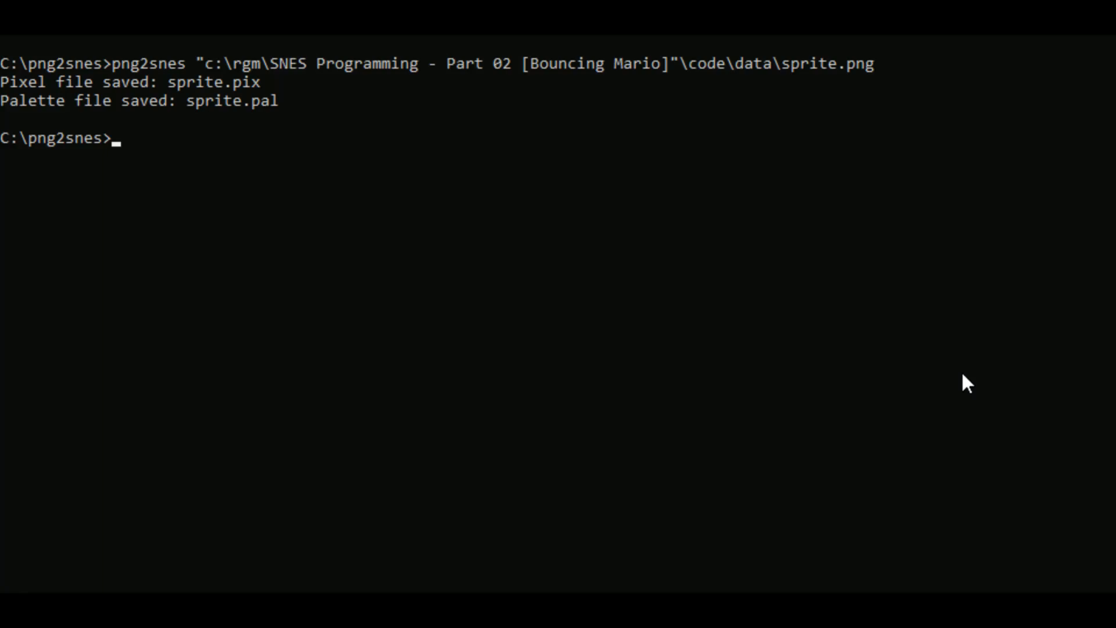
type("png2snes \"c:\\rgm\\SNES Programming - Part 02 [Bouncing Mario]\"\\code\\data\\sprite.p")
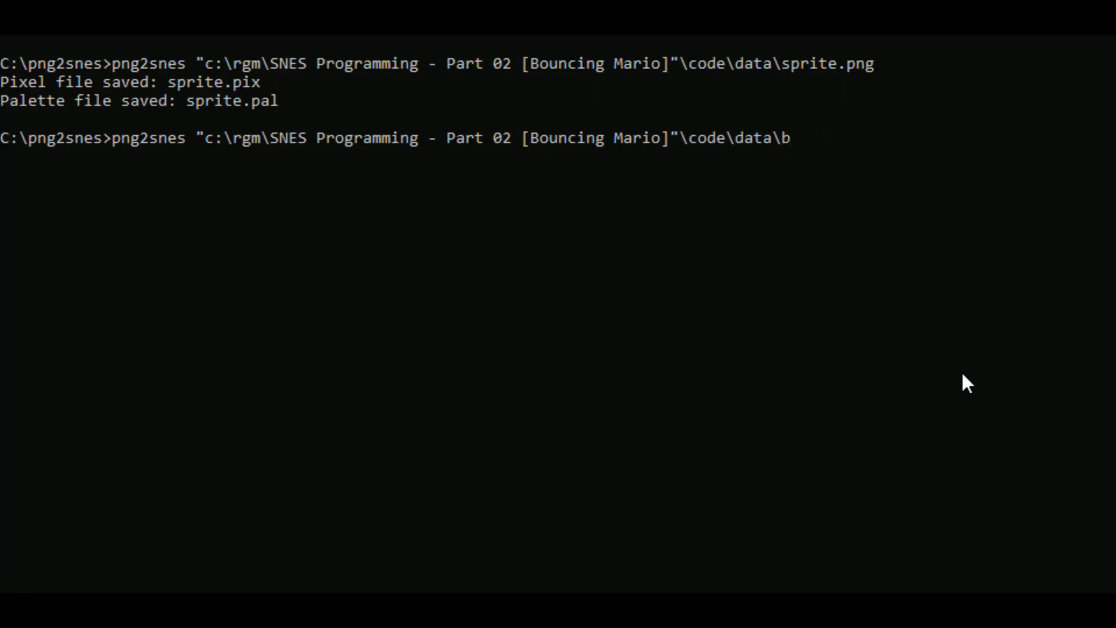
type("lank.png")
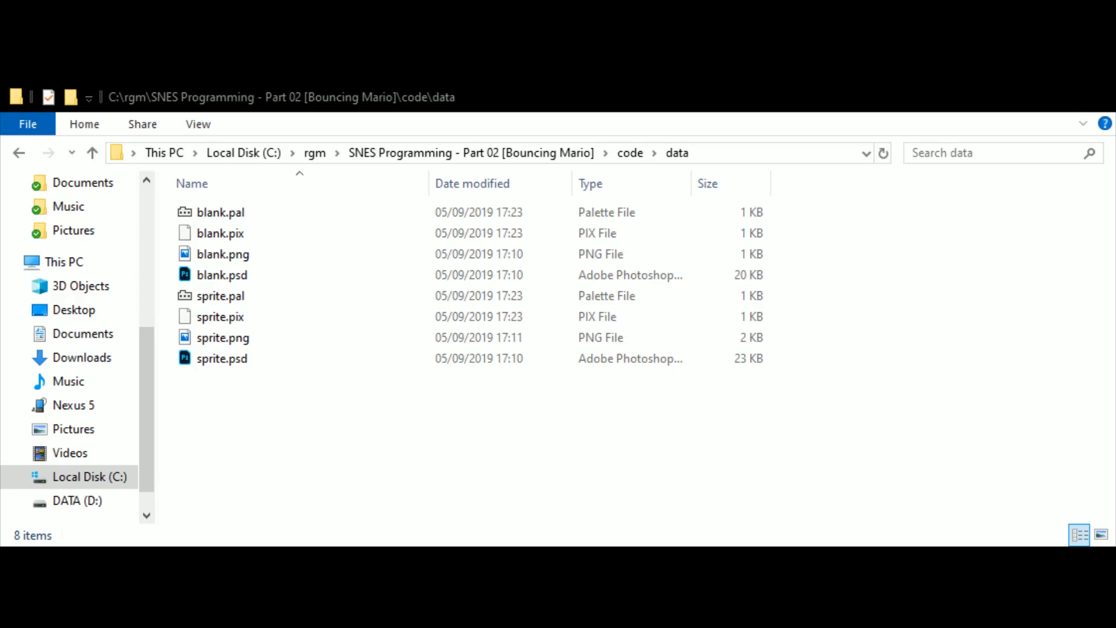
left_click(220, 212)
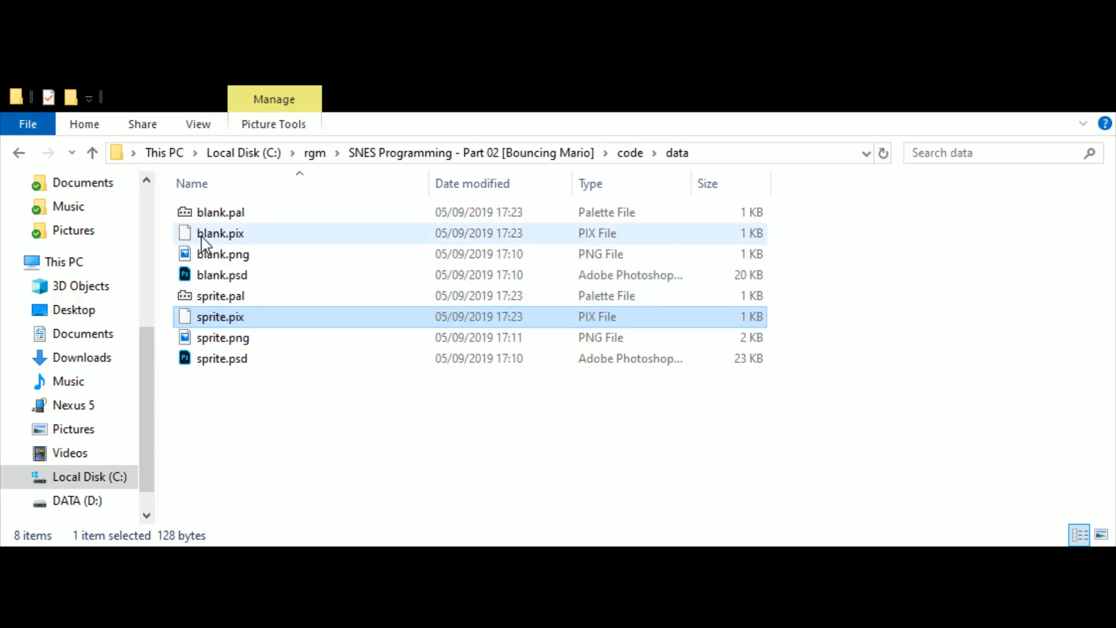
left_click(220, 212)
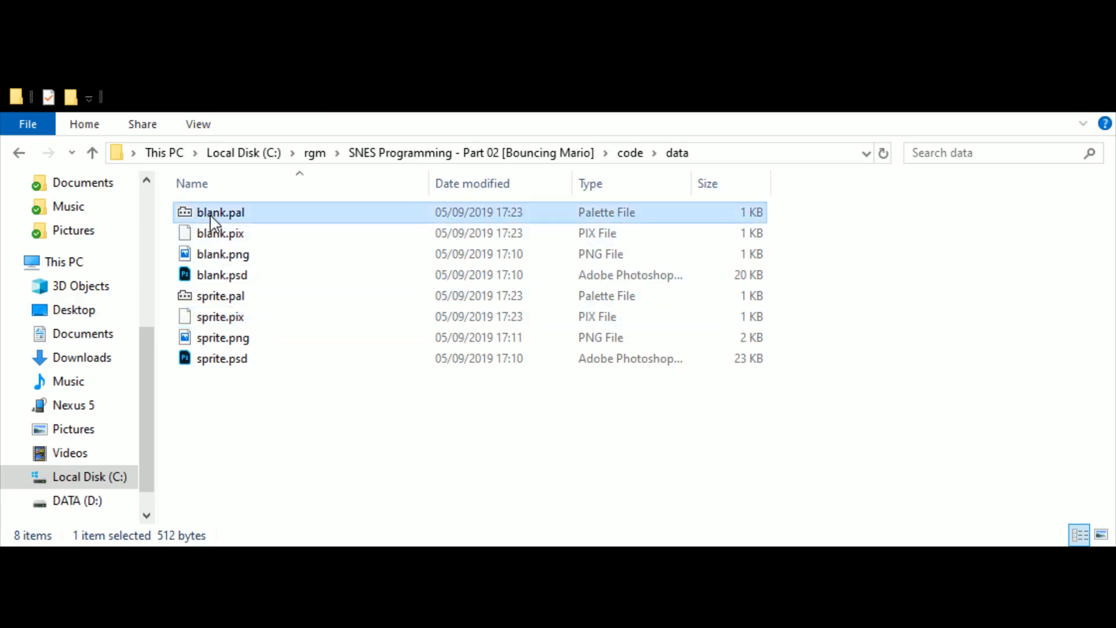
key("Delete")
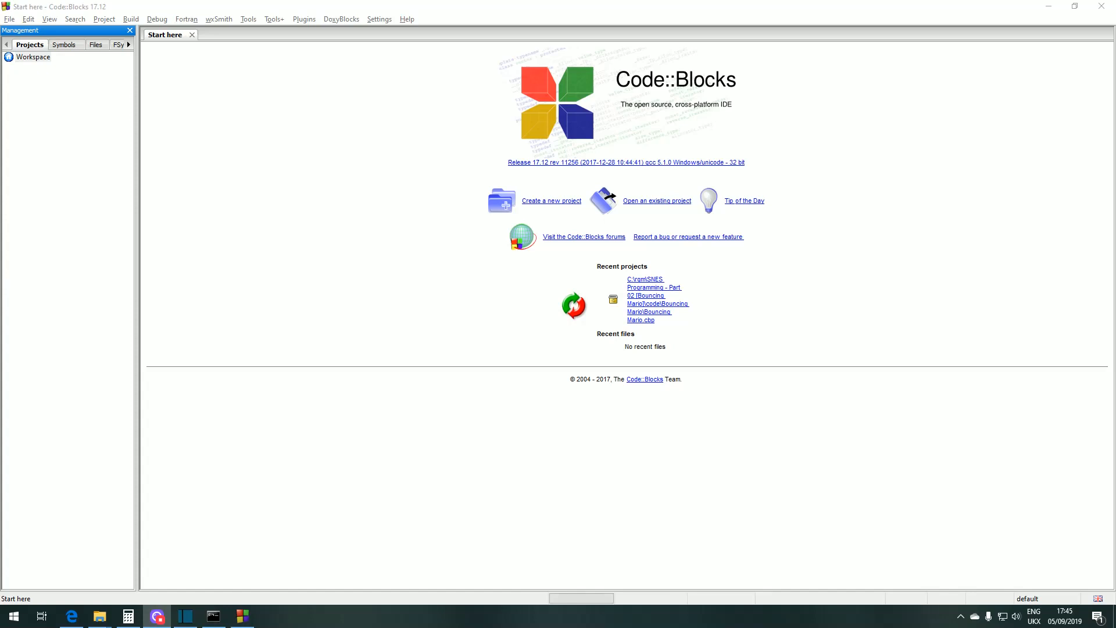
- Start an Empty project and title it Bouncing Mario
left_click(9, 18)
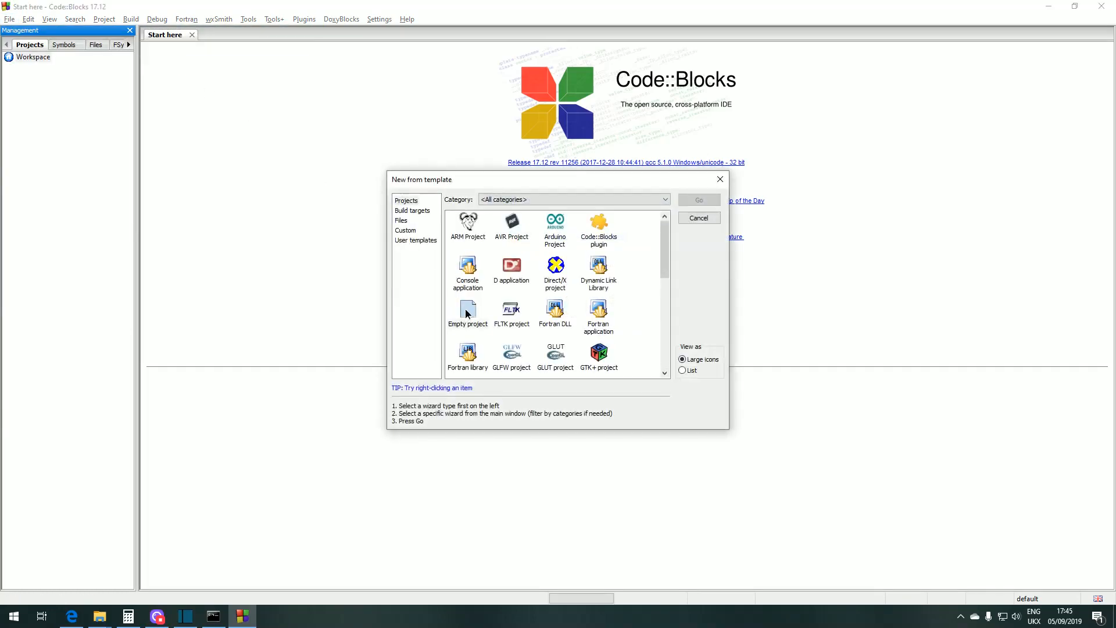
double_click(468, 313)
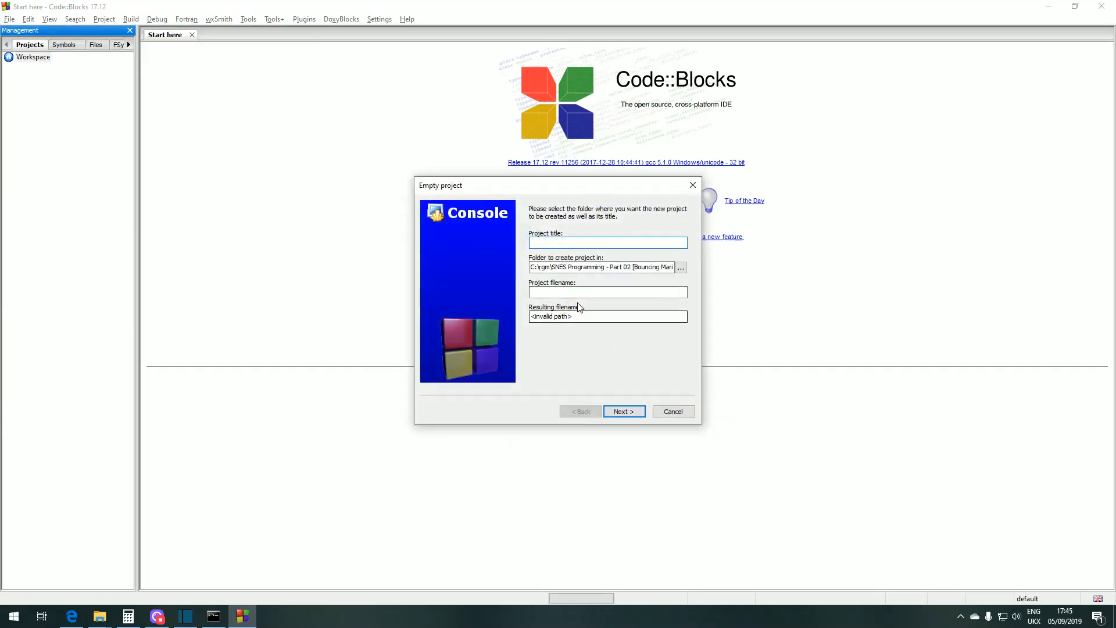
left_click(607, 242)
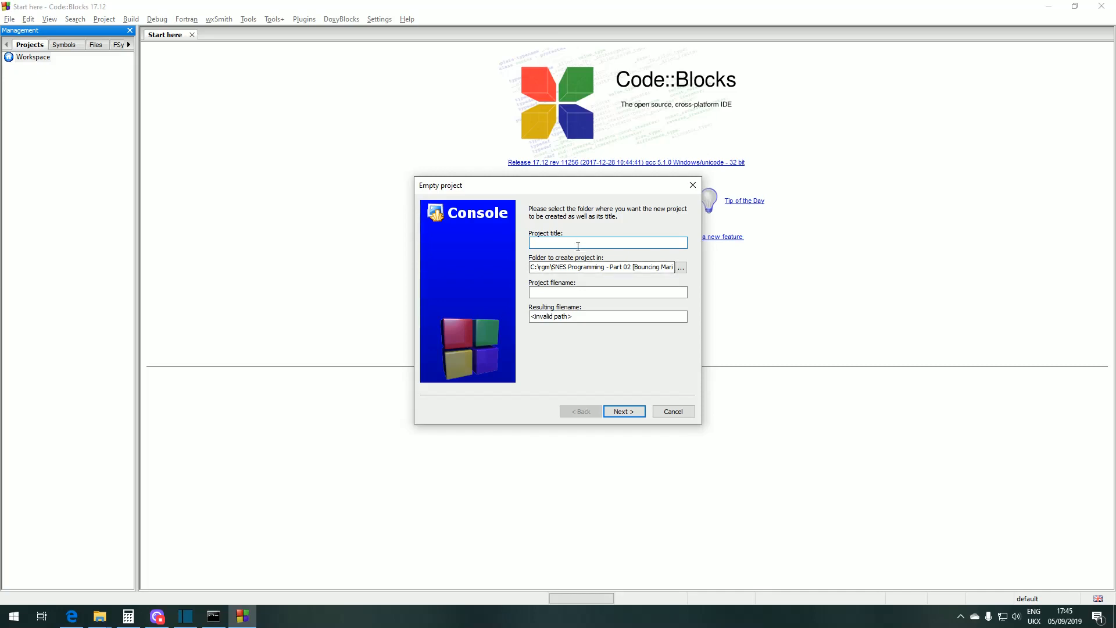
type("Ma")
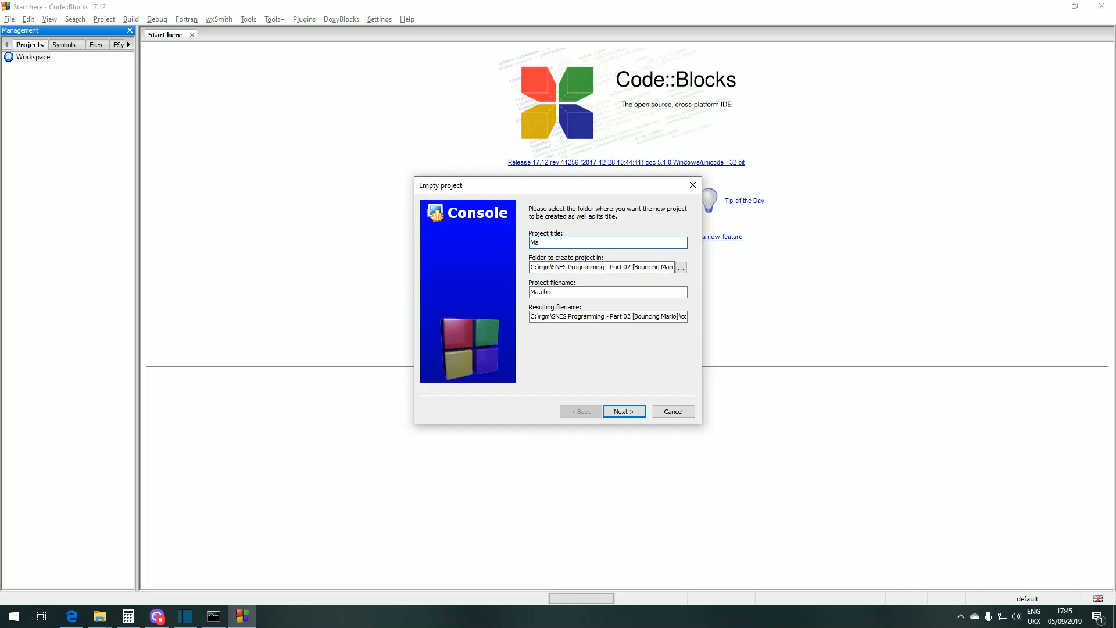
type("Bouncing Mario")
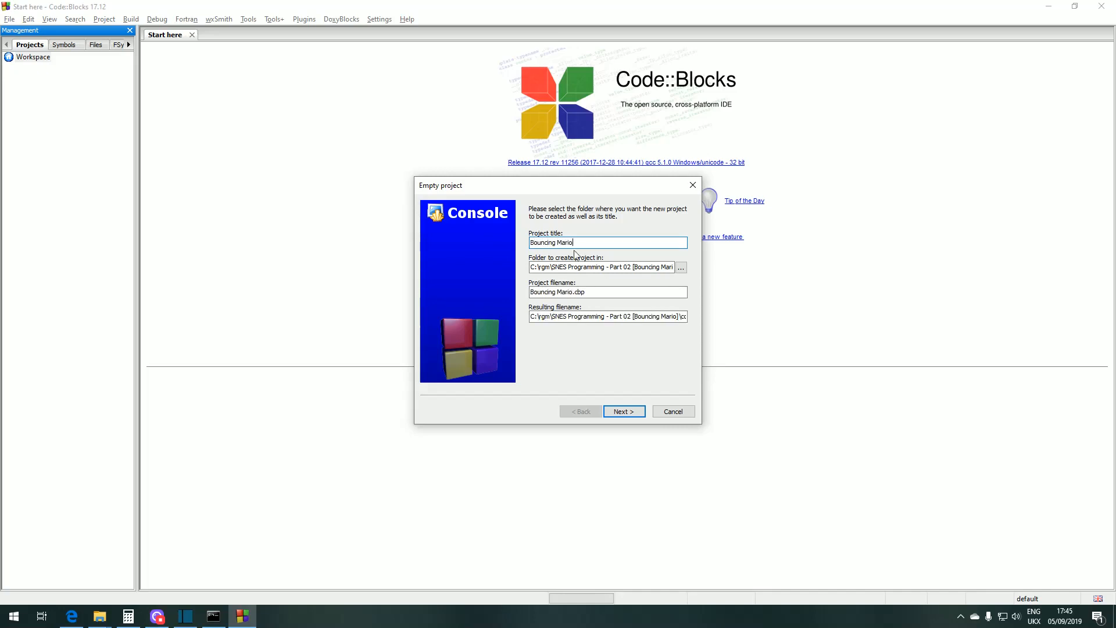
- Accept the configuration settings with no compiler and finish the project
left_click(623, 410)
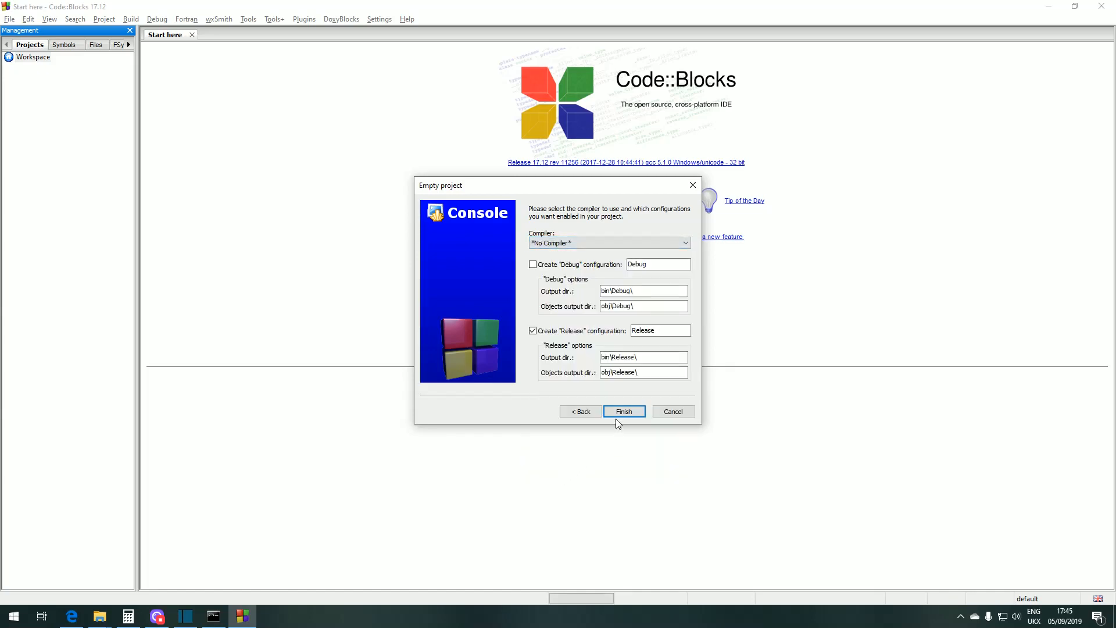
left_click(623, 412)
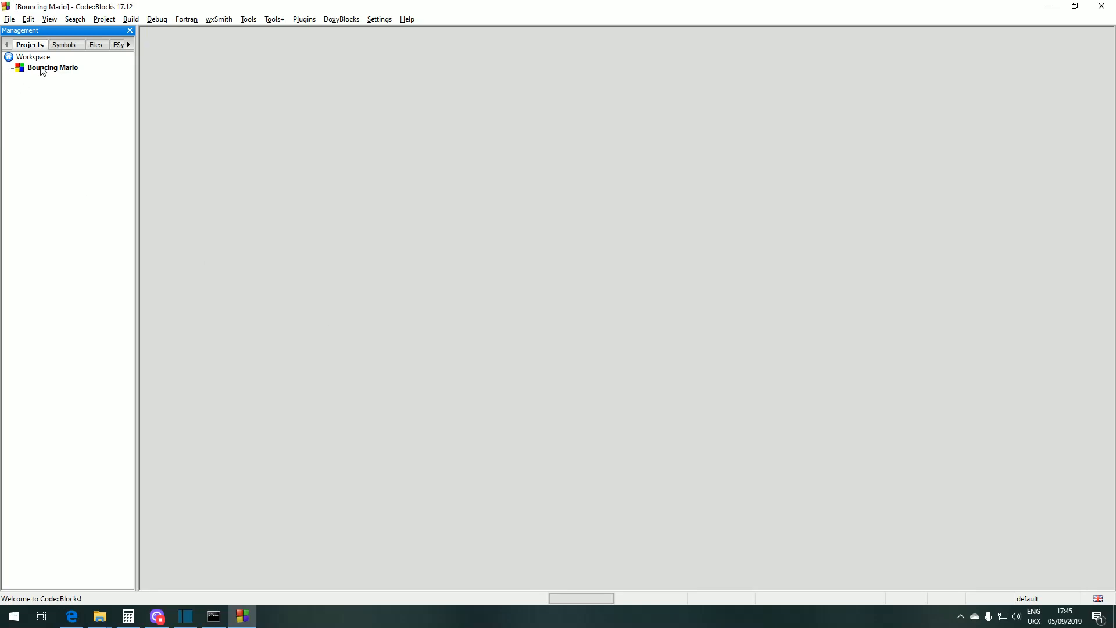
- Add main.asm to the Bouncing Mario project and open it under ASM Sources
left_click(51, 68)
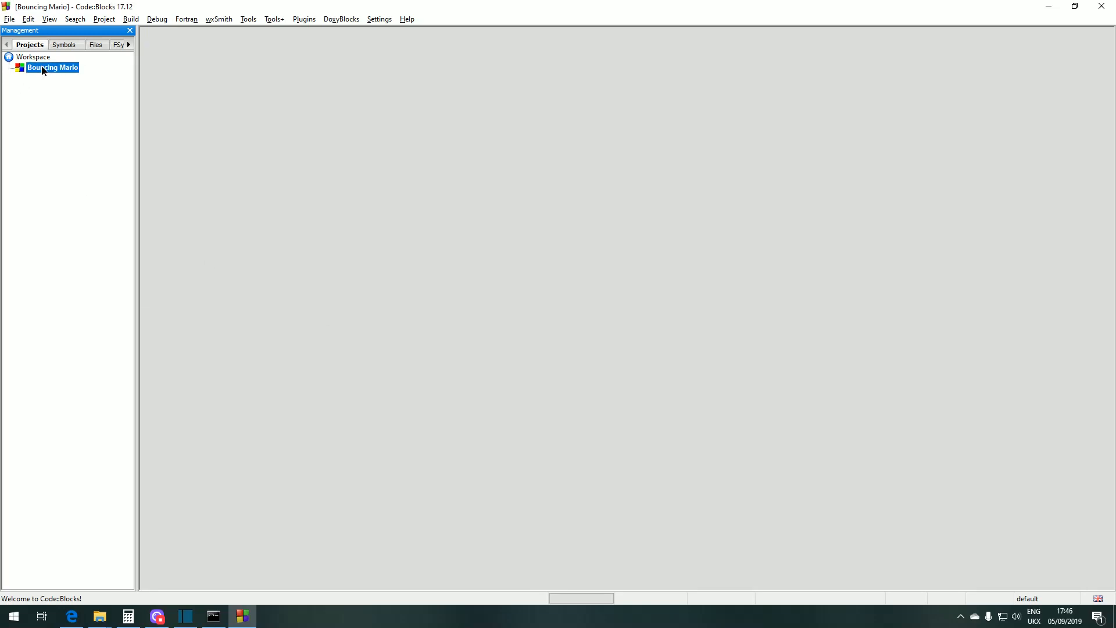
right_click(51, 67)
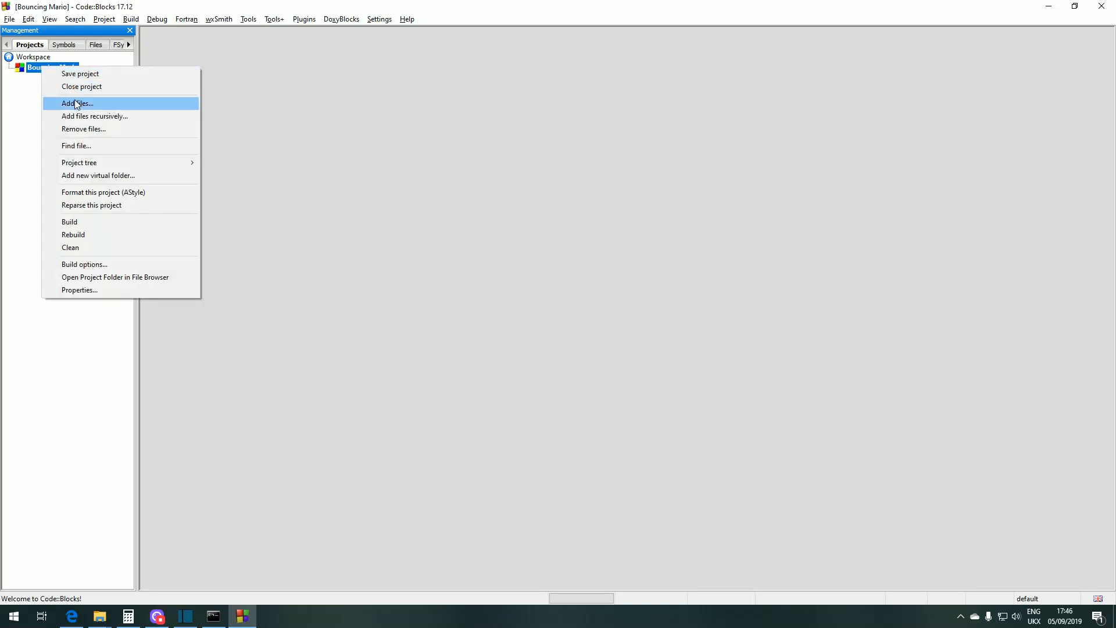
left_click(77, 103)
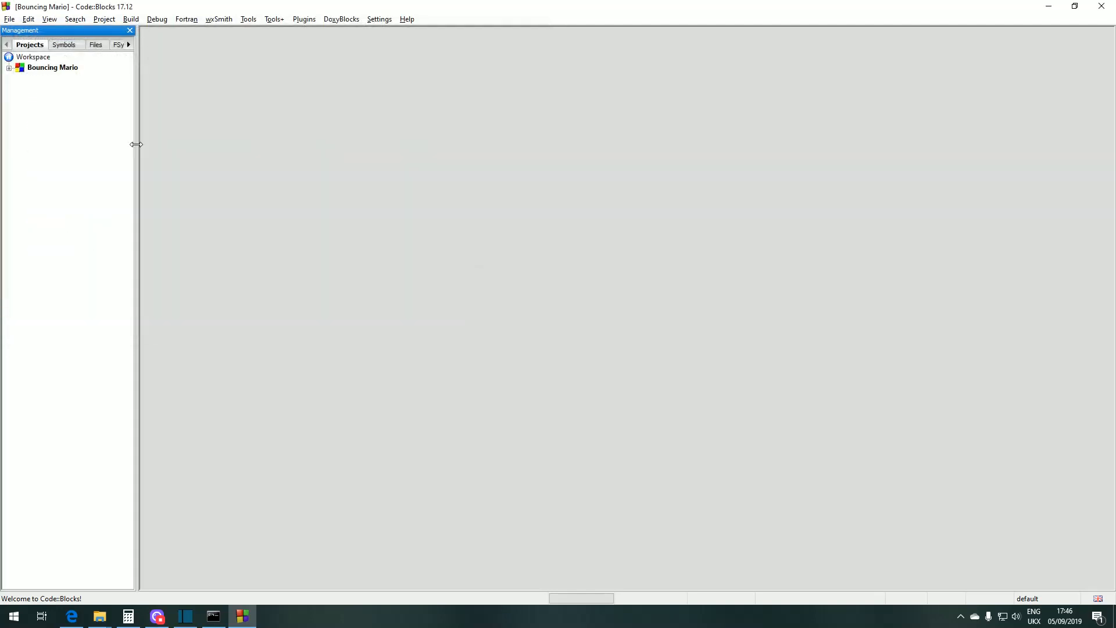
left_click(9, 67)
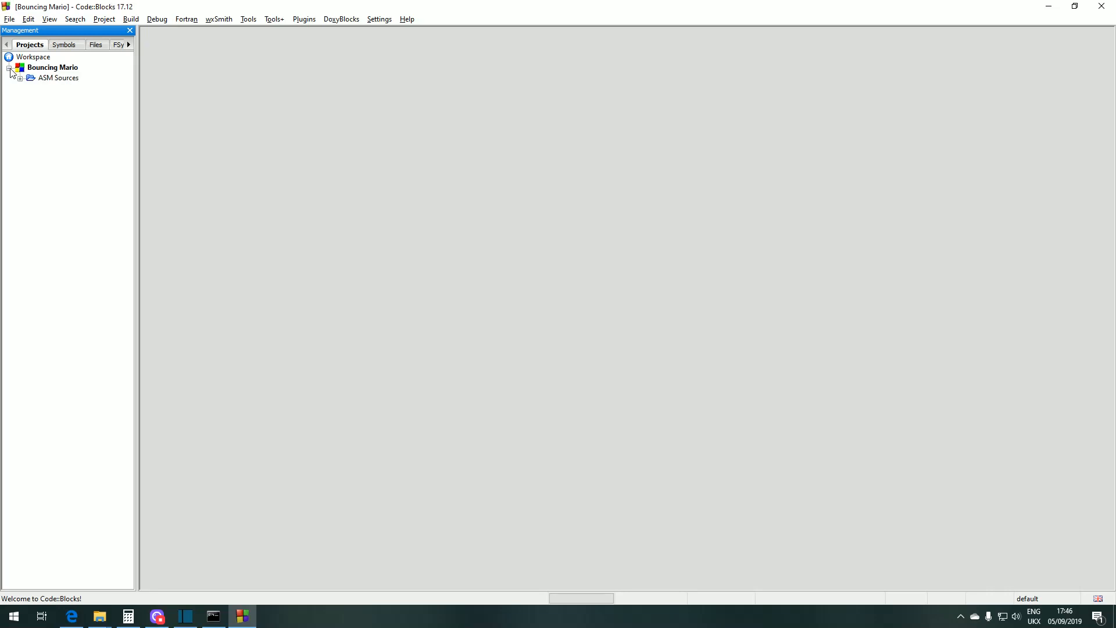
double_click(59, 77)
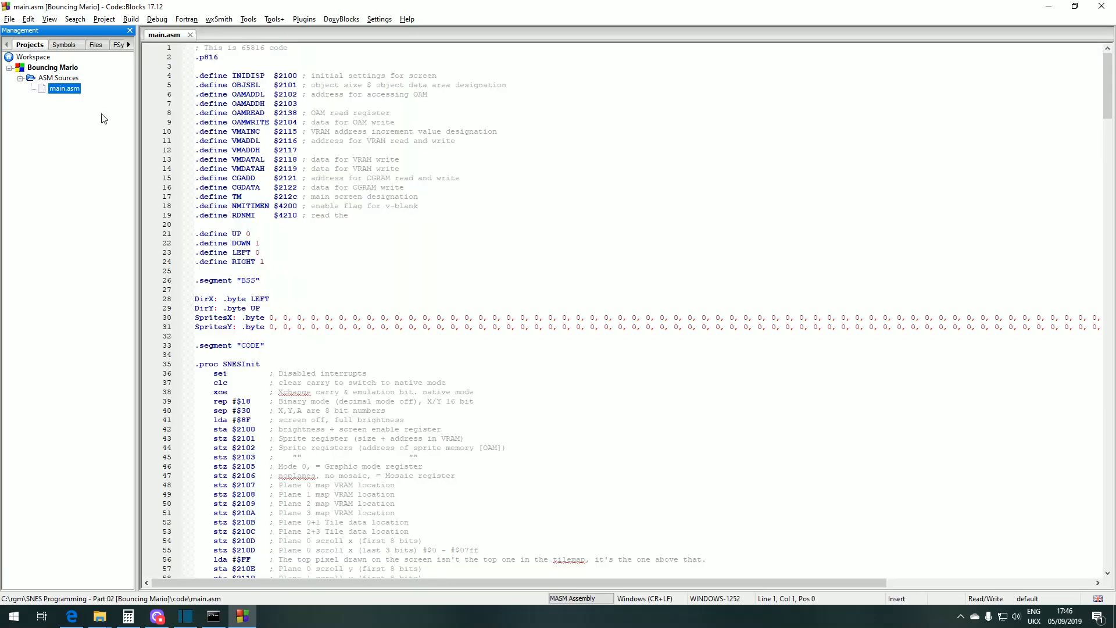
left_click(258, 243)
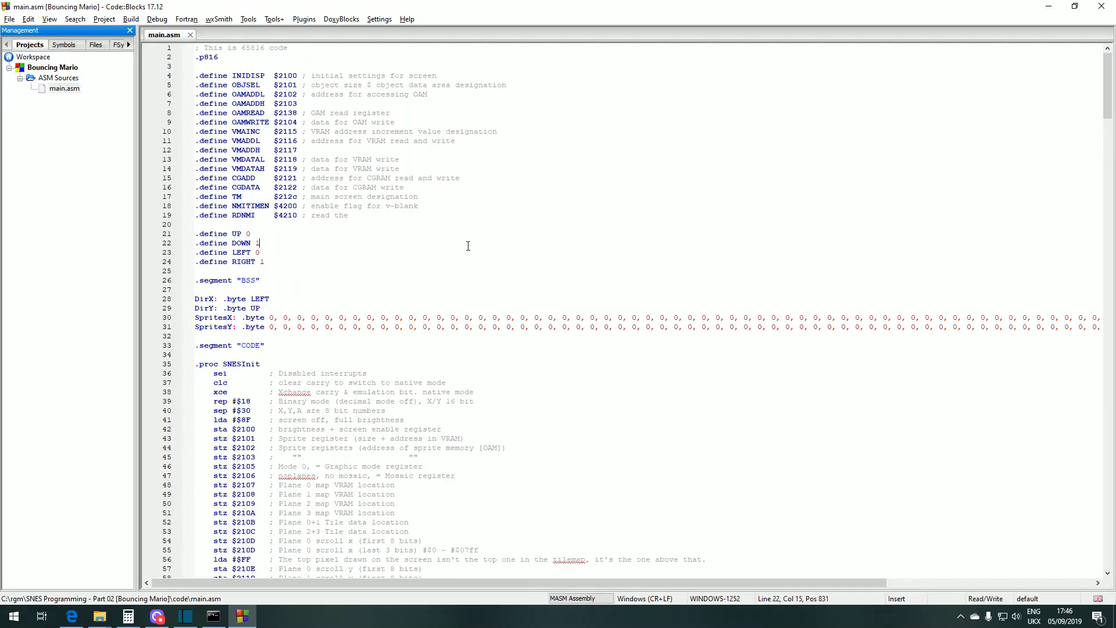
scroll("down", 3)
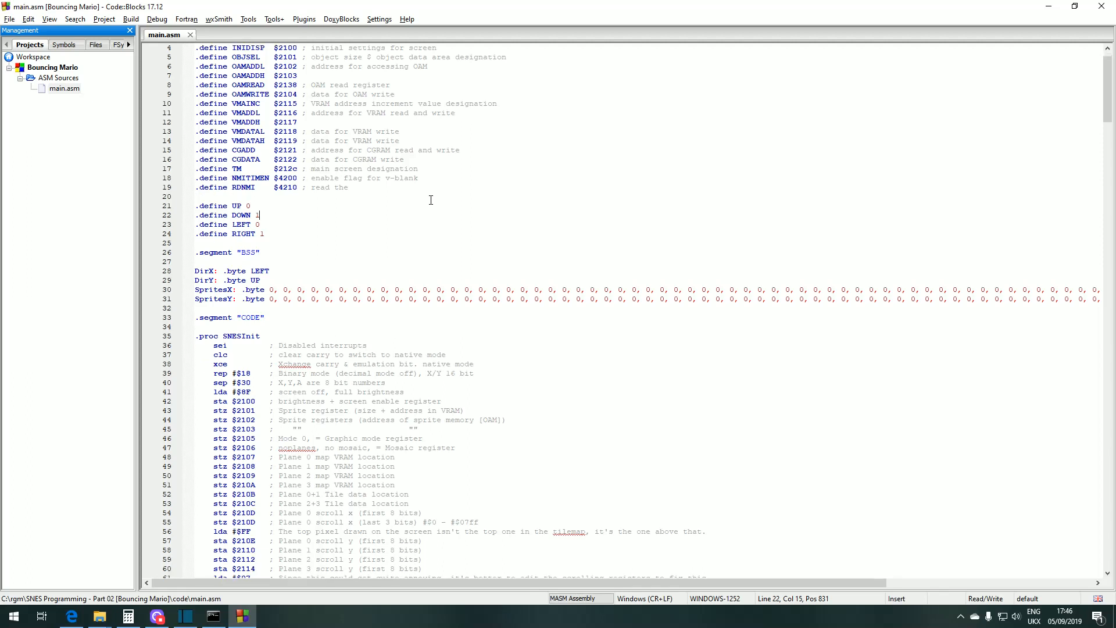
scroll("down", 3)
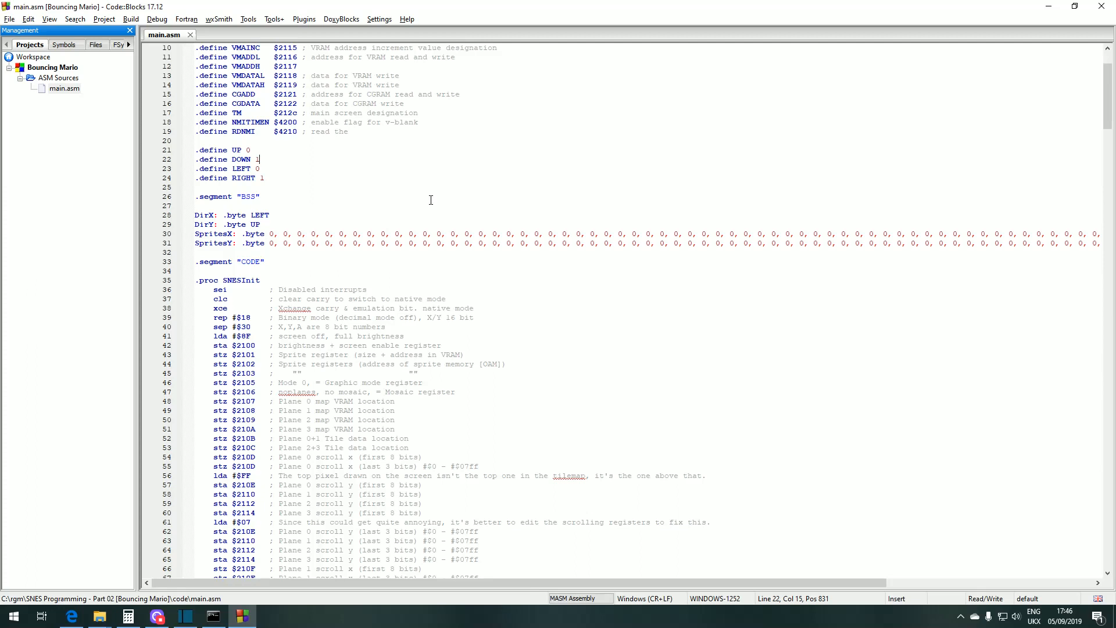
scroll("down", 3)
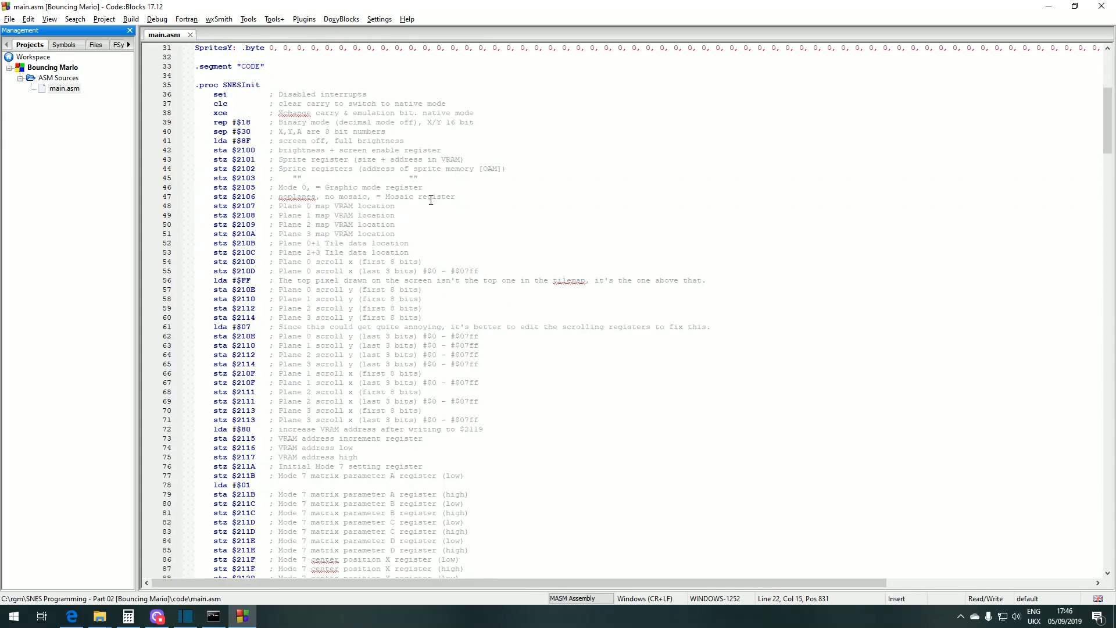
scroll("down", 3)
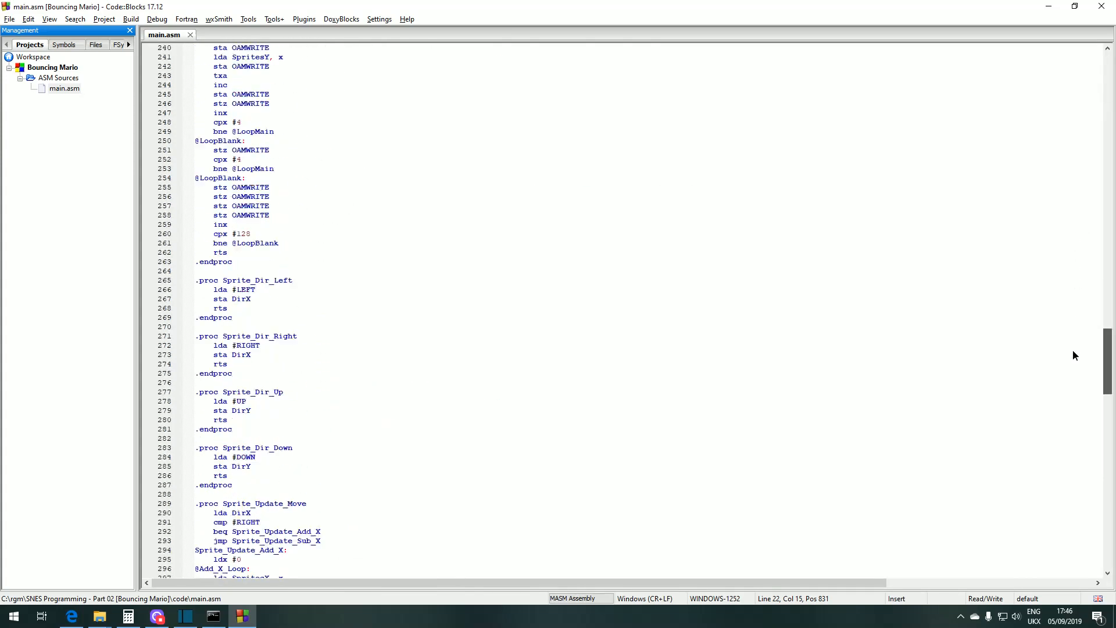
scroll("down", 3)
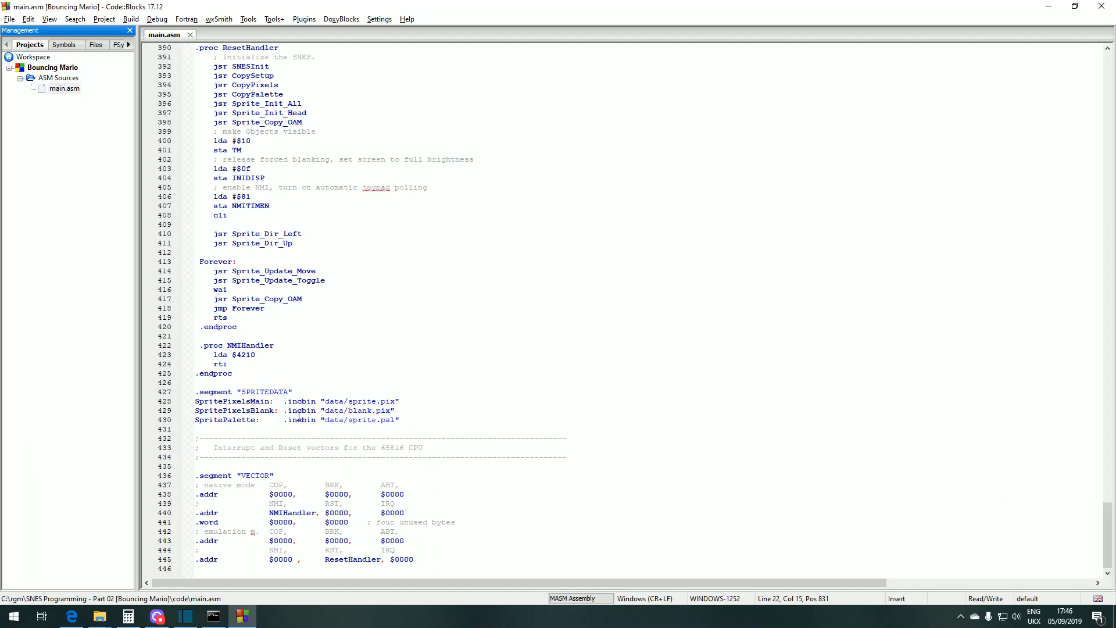
left_click_drag(198, 410, 398, 420)
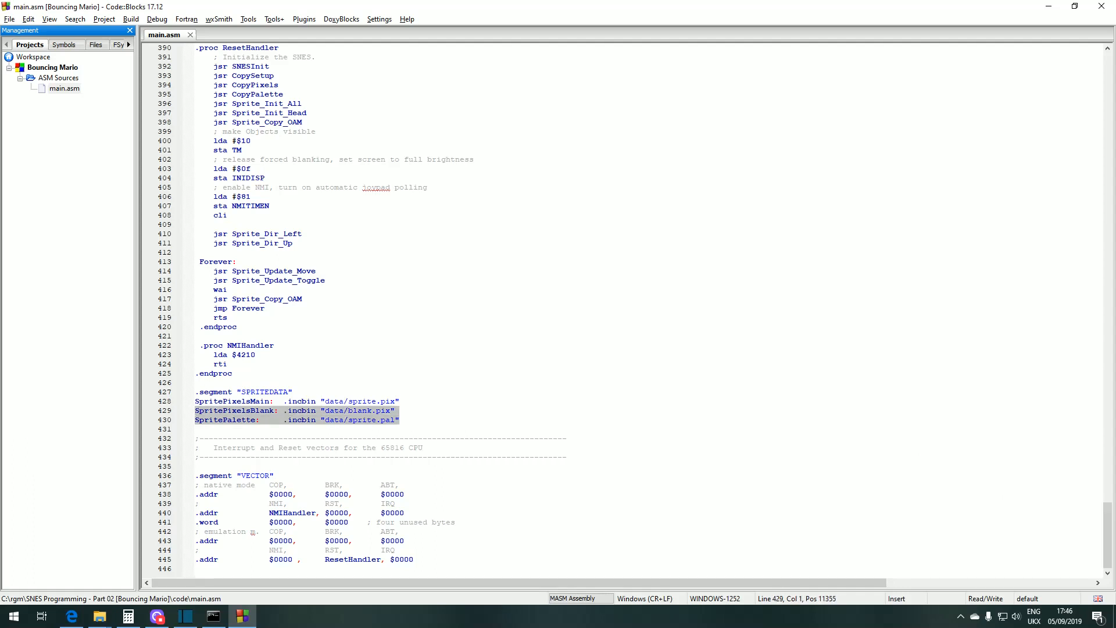
left_click(223, 411)
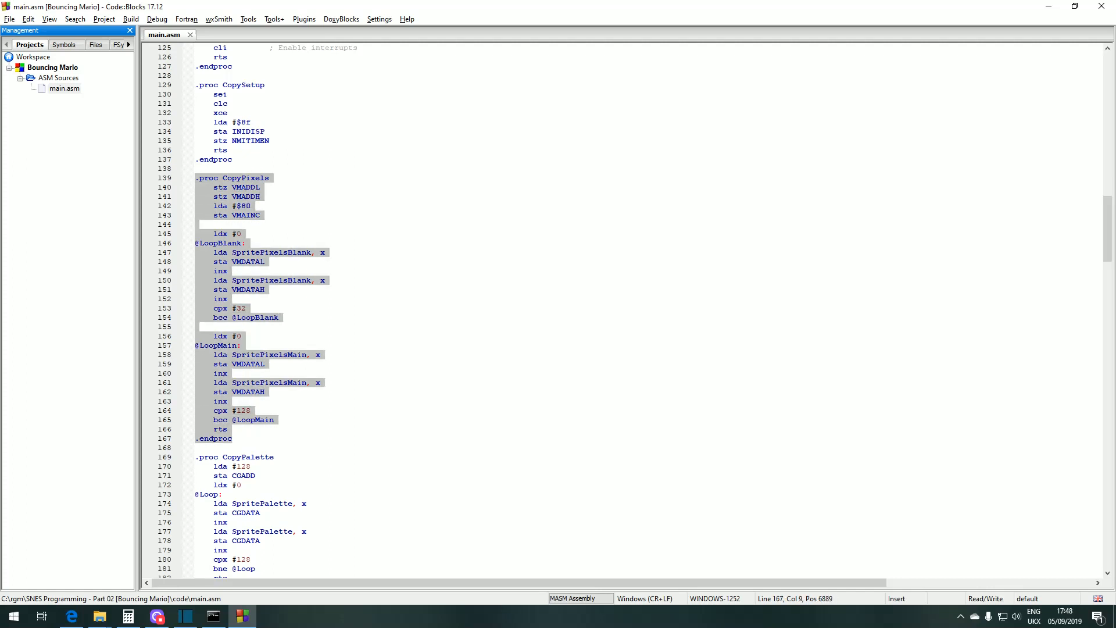
mouse_move(306, 434)
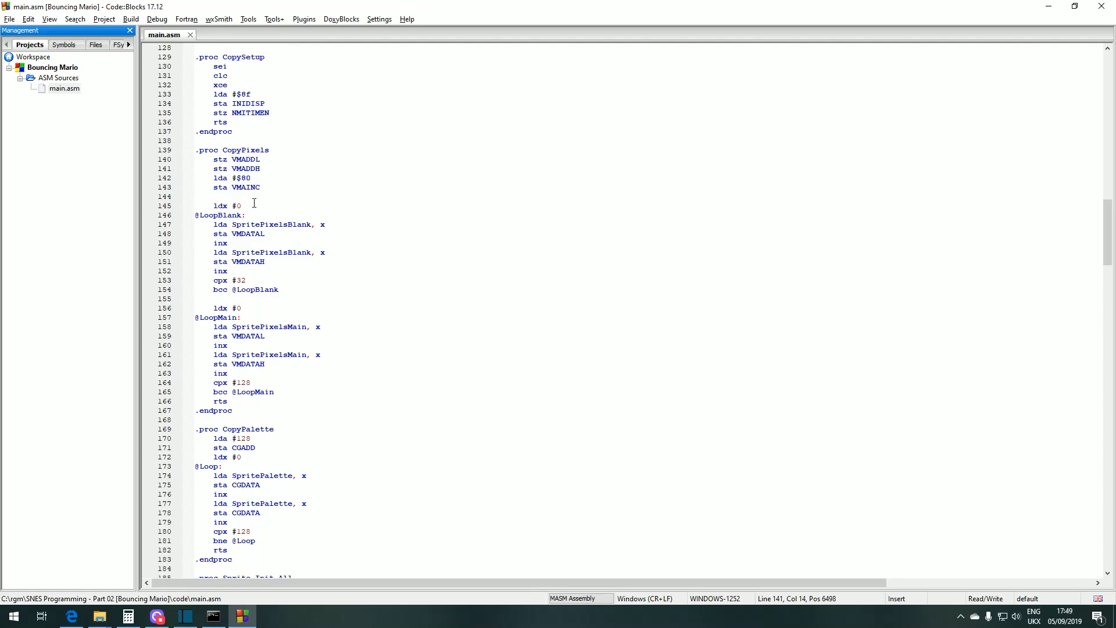
left_click(195, 215)
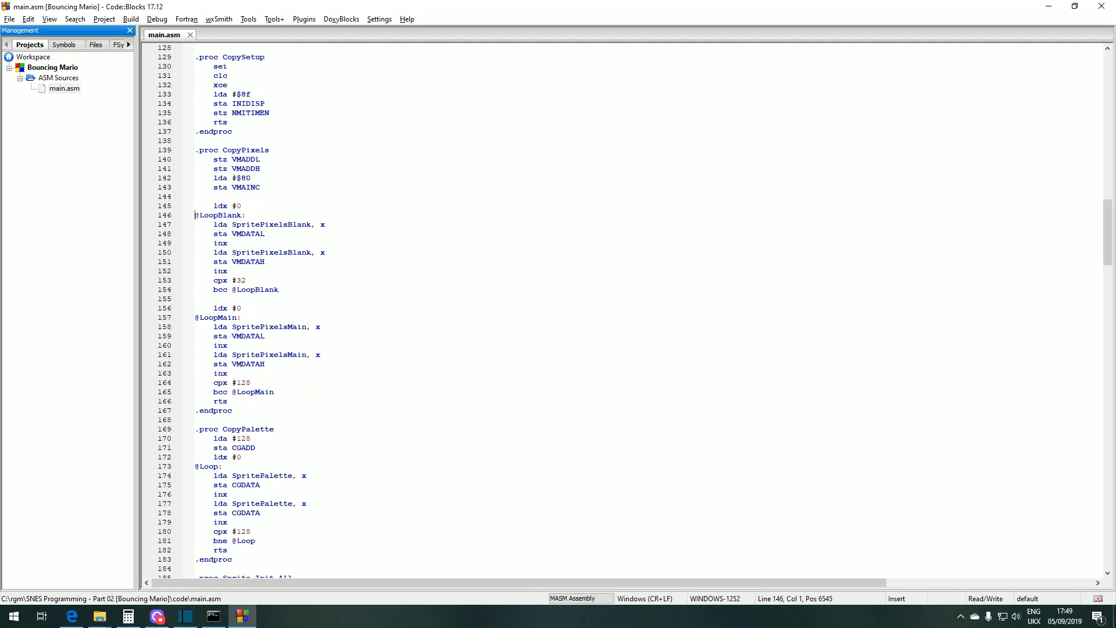
left_click_drag(194, 215, 278, 289)
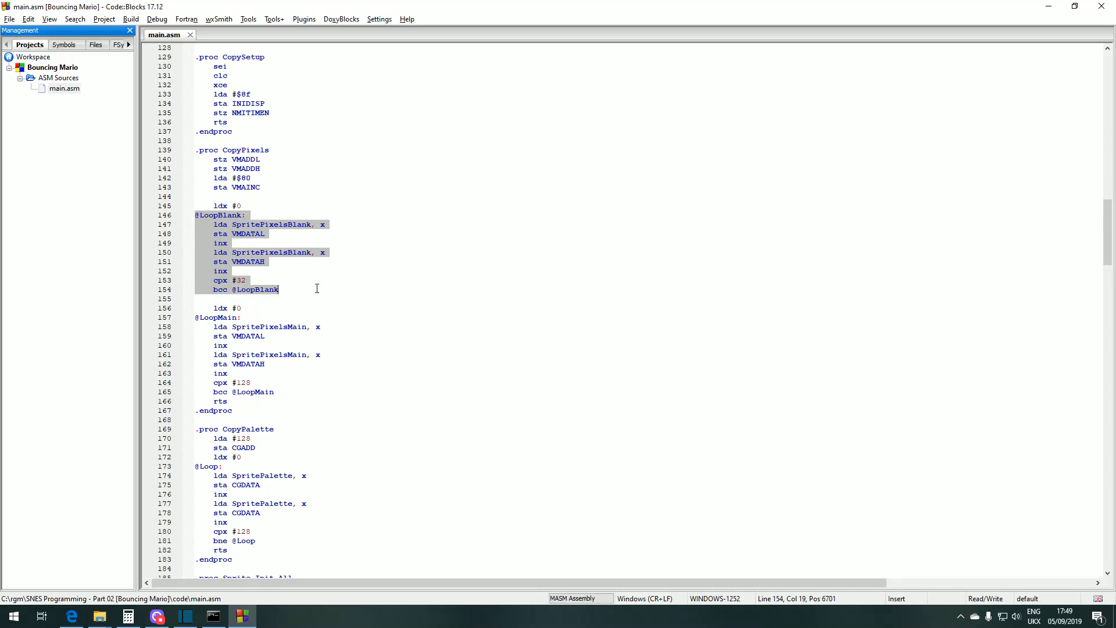
mouse_move(307, 287)
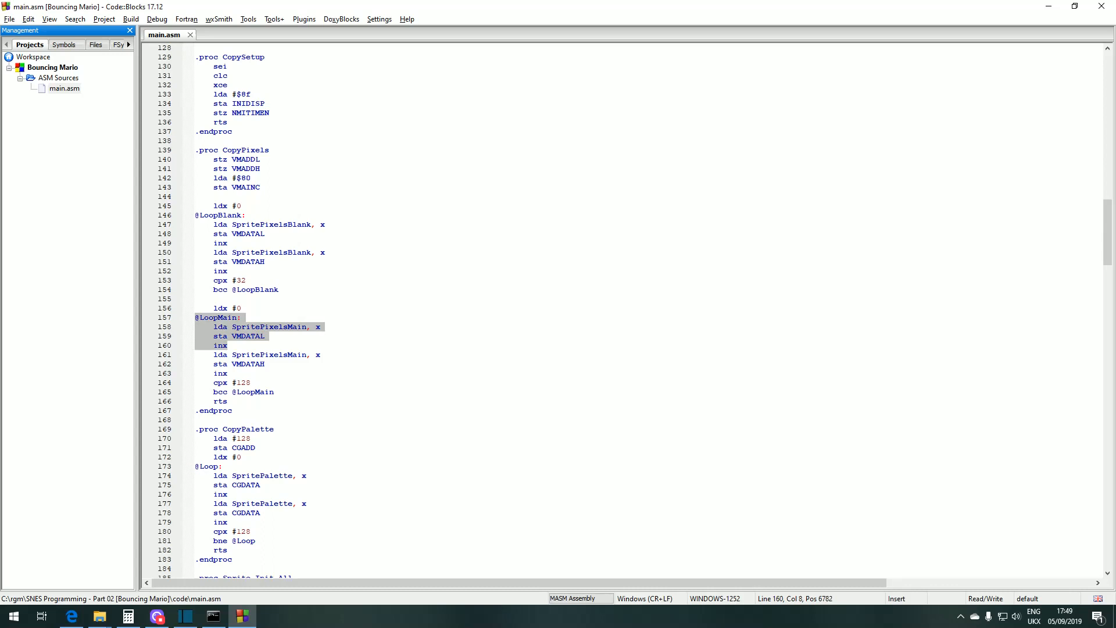
left_click(274, 391)
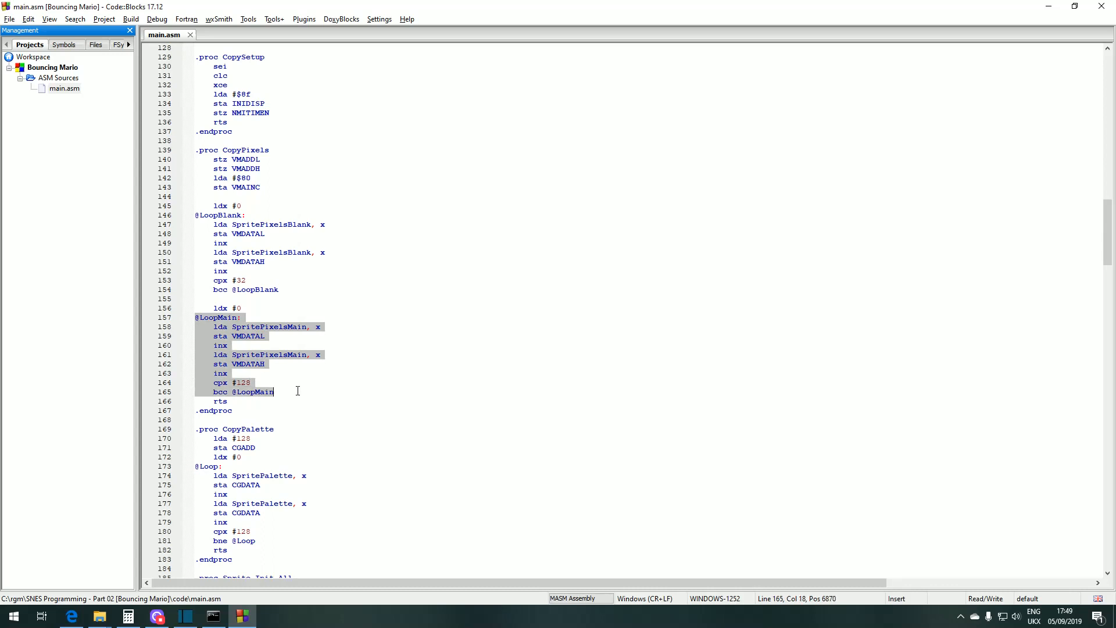
mouse_move(274, 391)
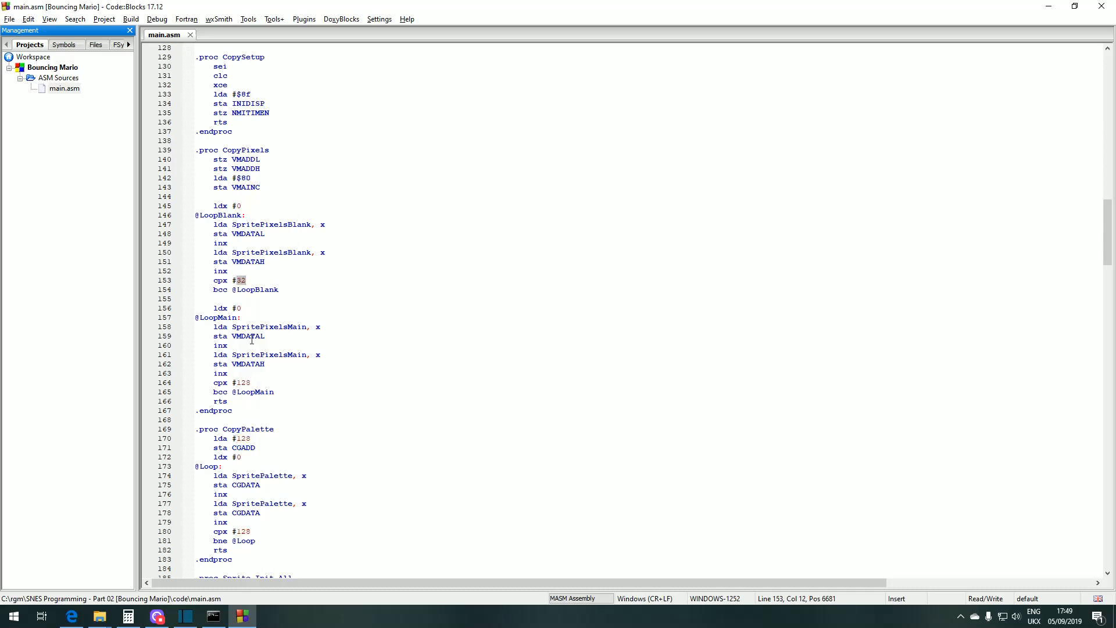
scroll("down", 3)
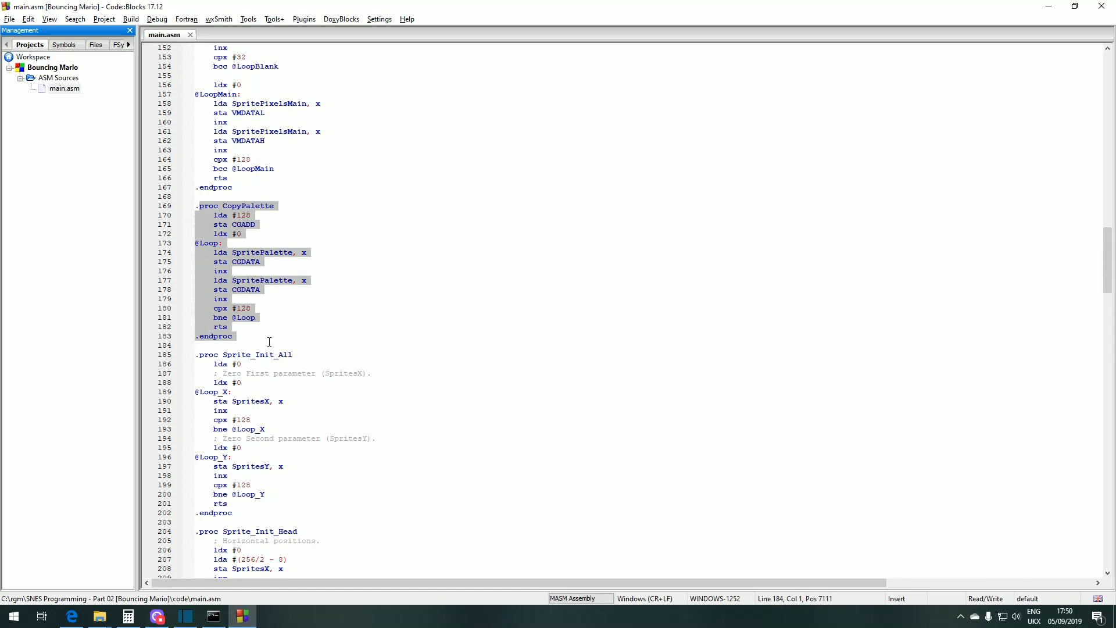
mouse_move(282, 345)
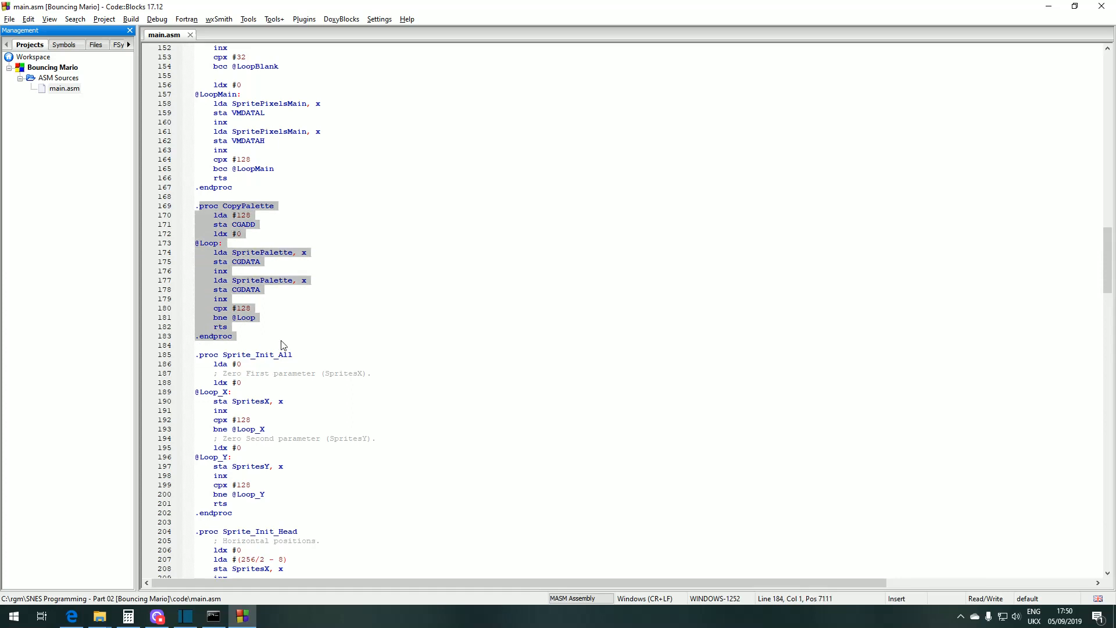
left_click(255, 325)
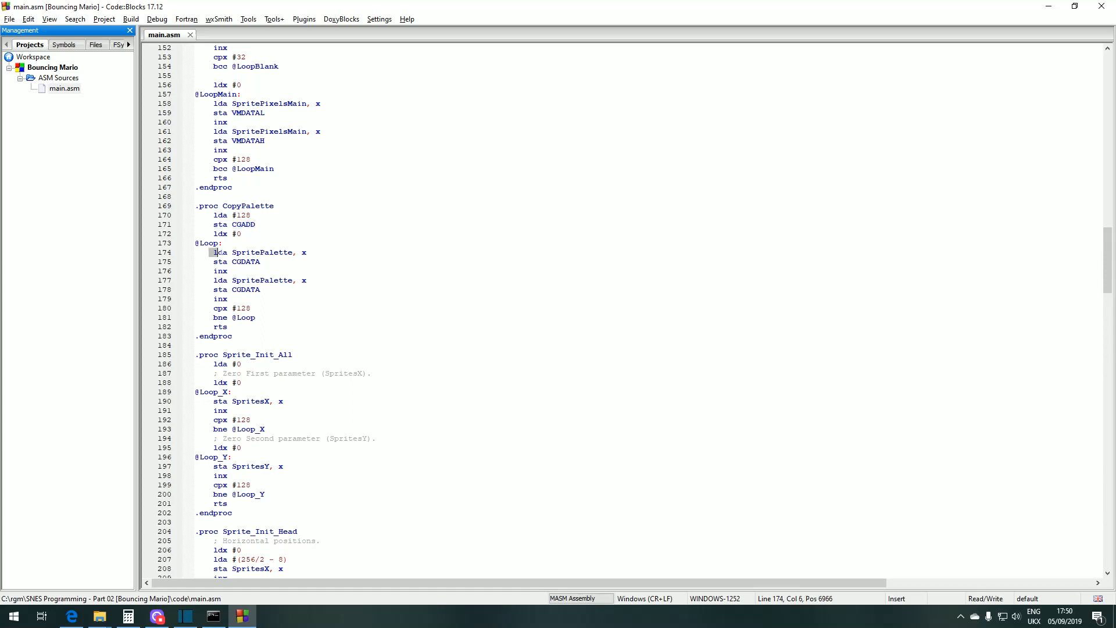
left_click_drag(213, 252, 260, 290)
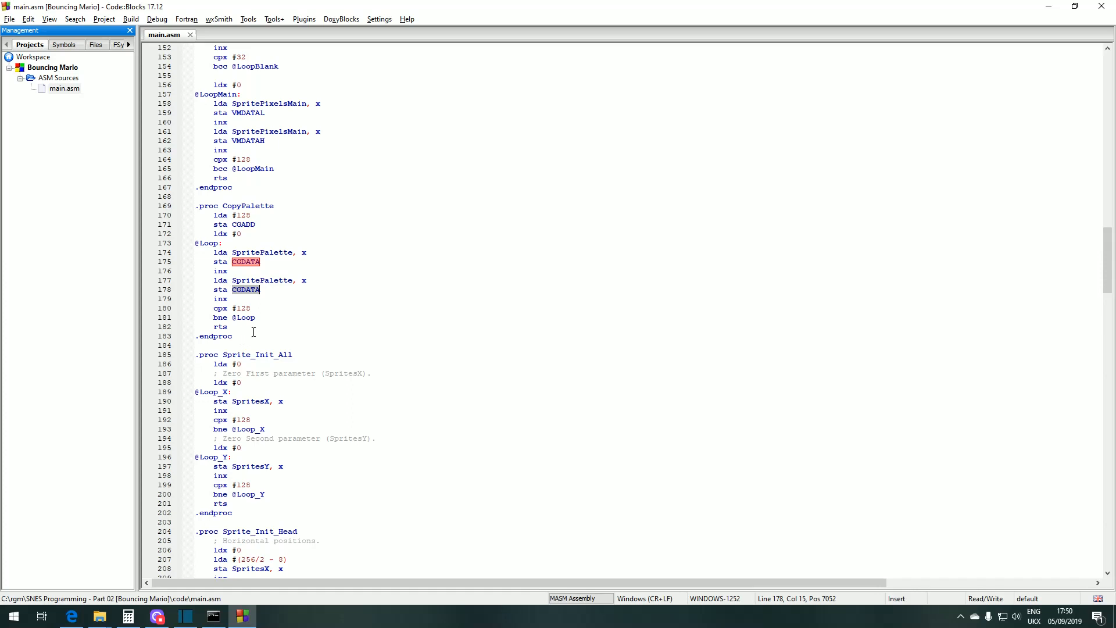
double_click(242, 307)
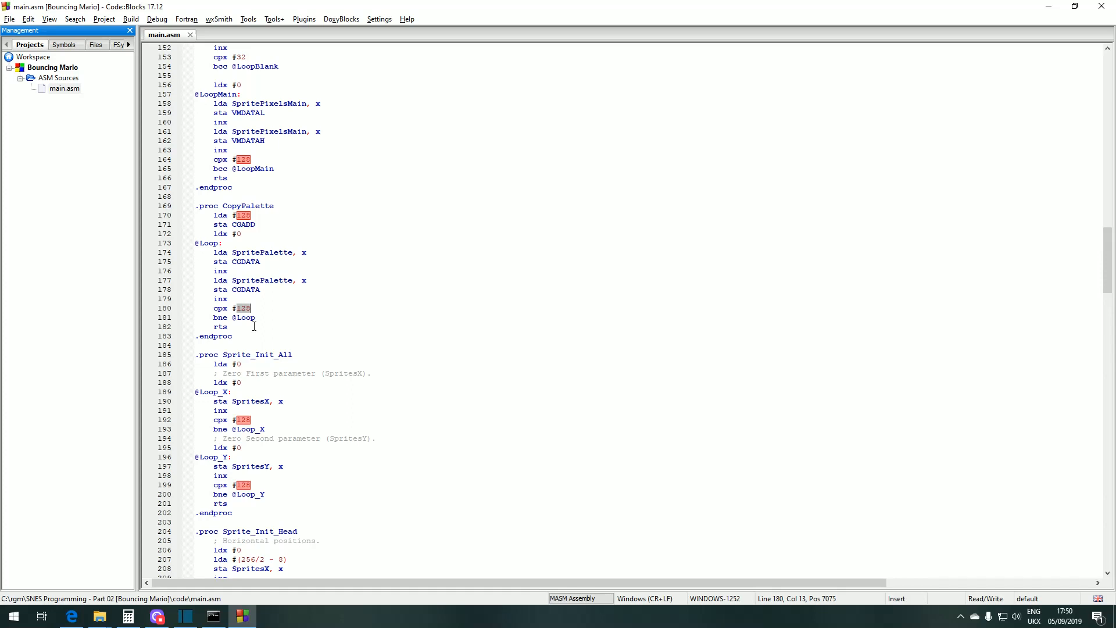
scroll("down", 3)
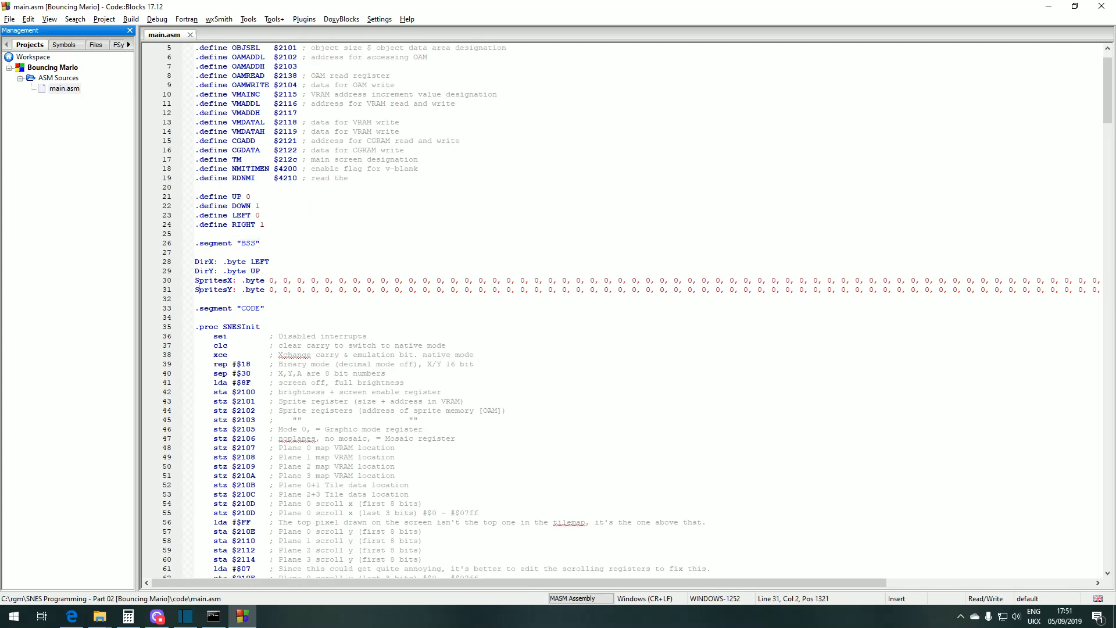
double_click(212, 289)
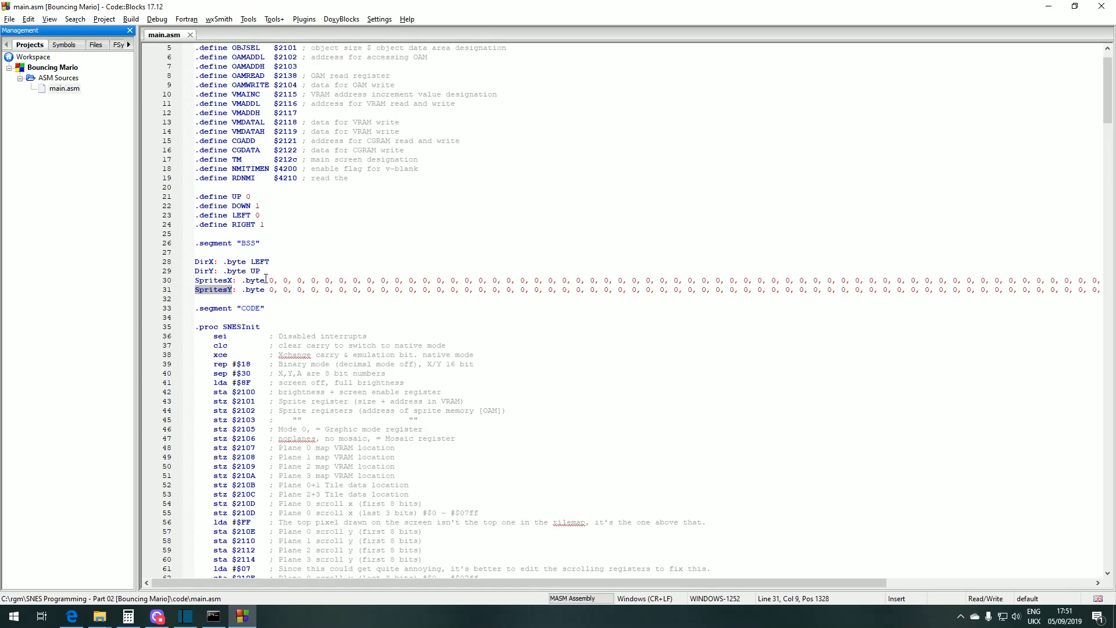
scroll("down", 3)
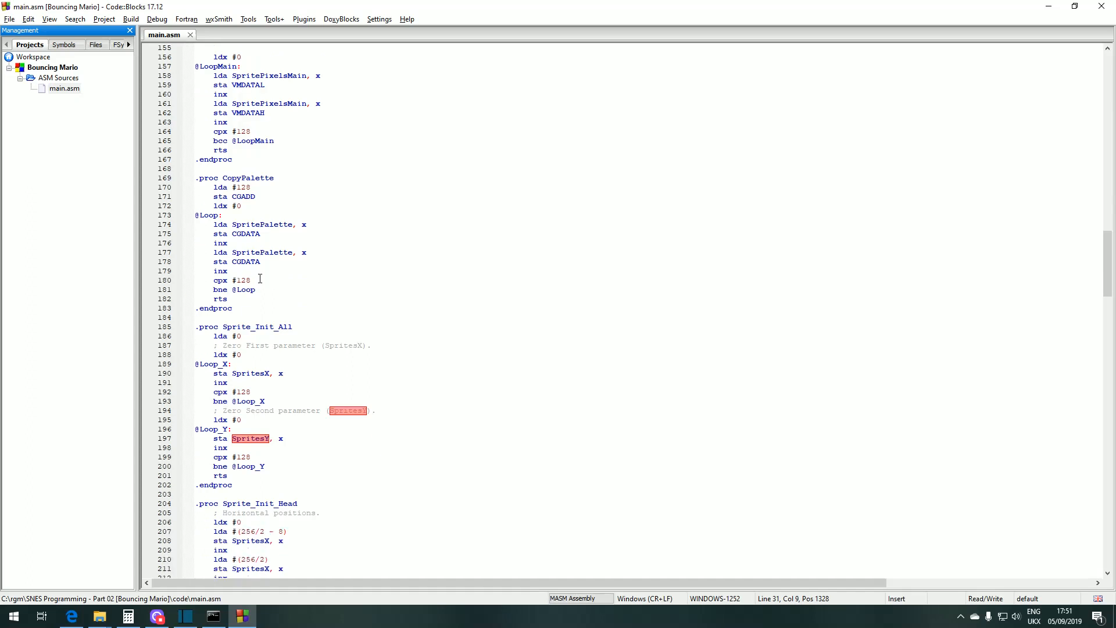
scroll("down", 3)
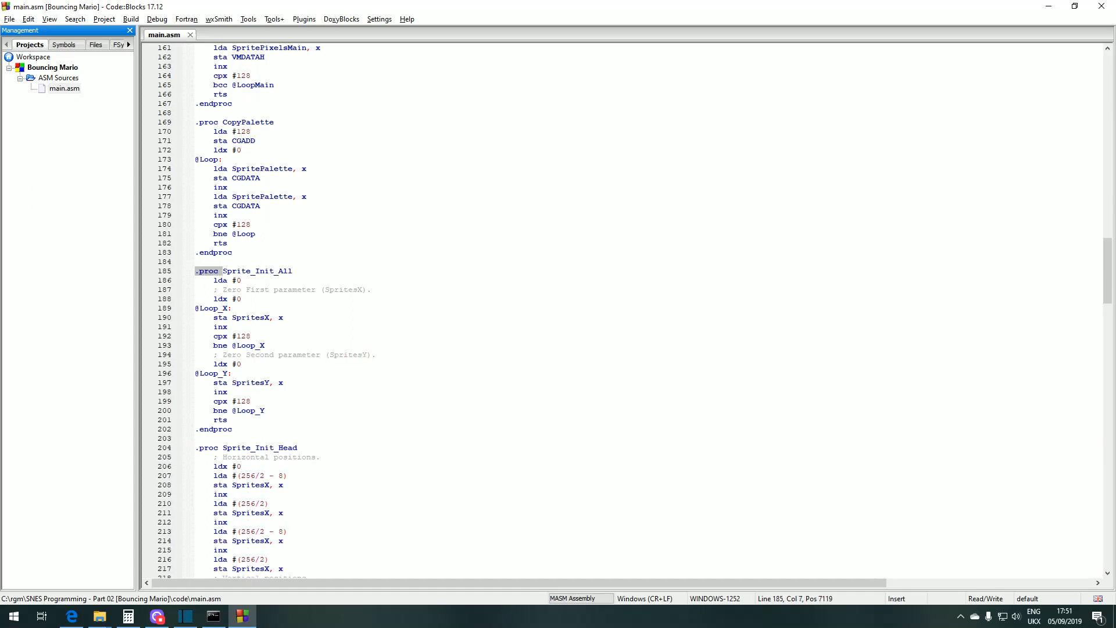
double_click(259, 271)
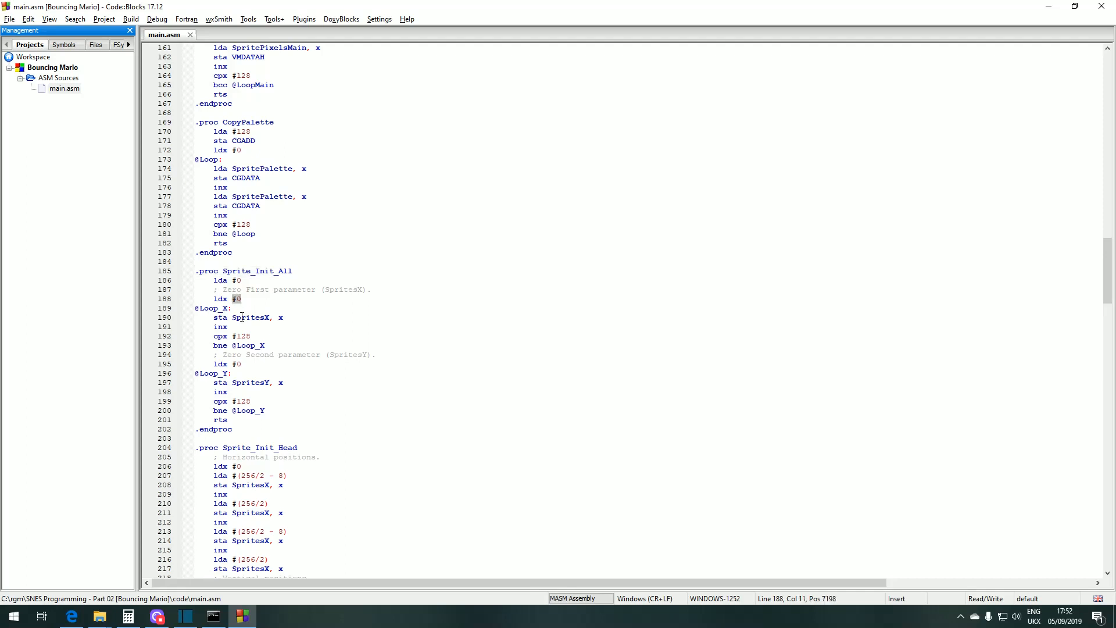
scroll("down", 3)
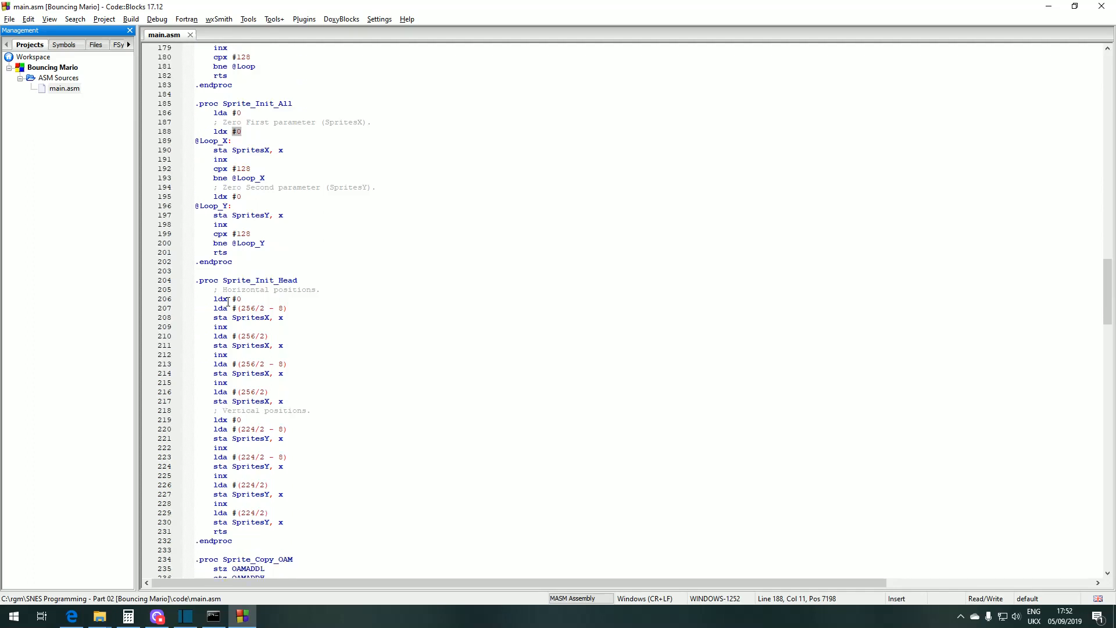
scroll("down", 3)
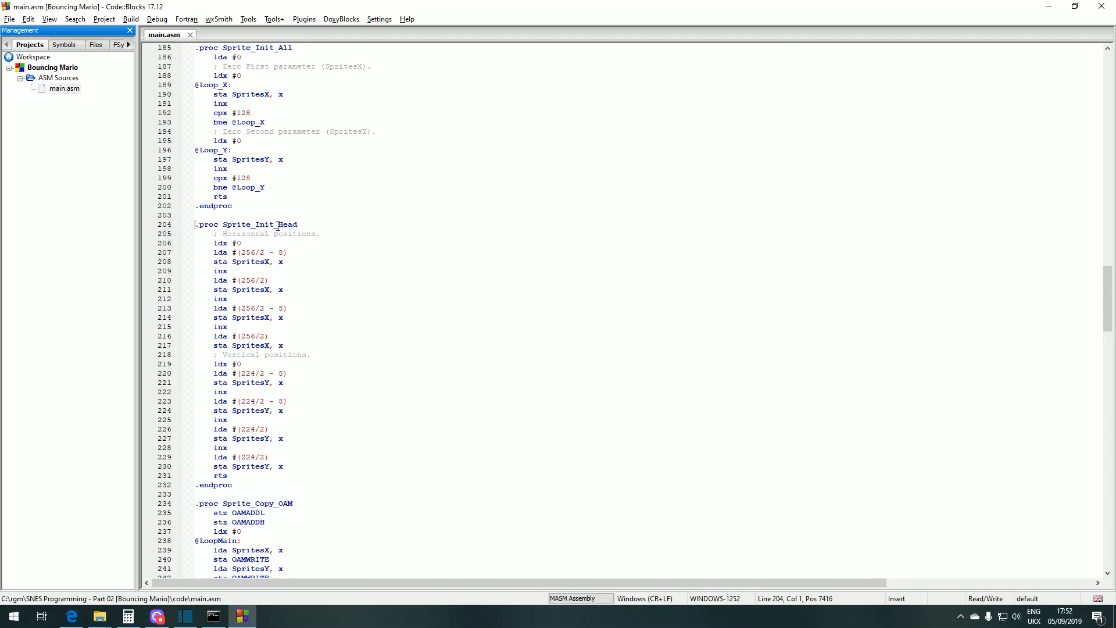
scroll("down", 3)
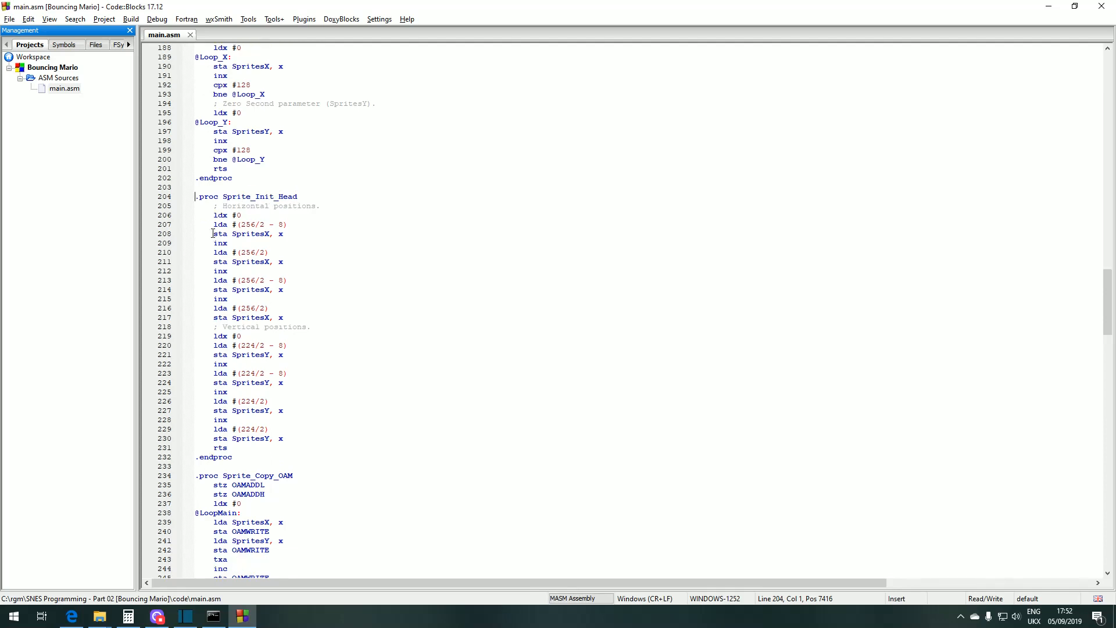
left_click_drag(231, 224, 288, 224)
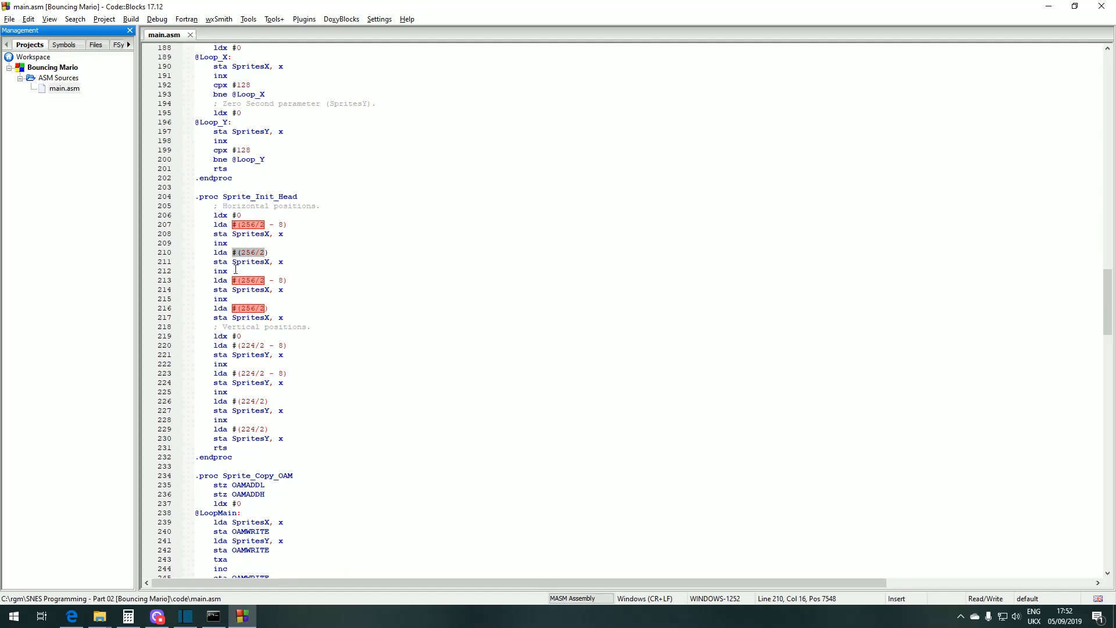
scroll("down", 3)
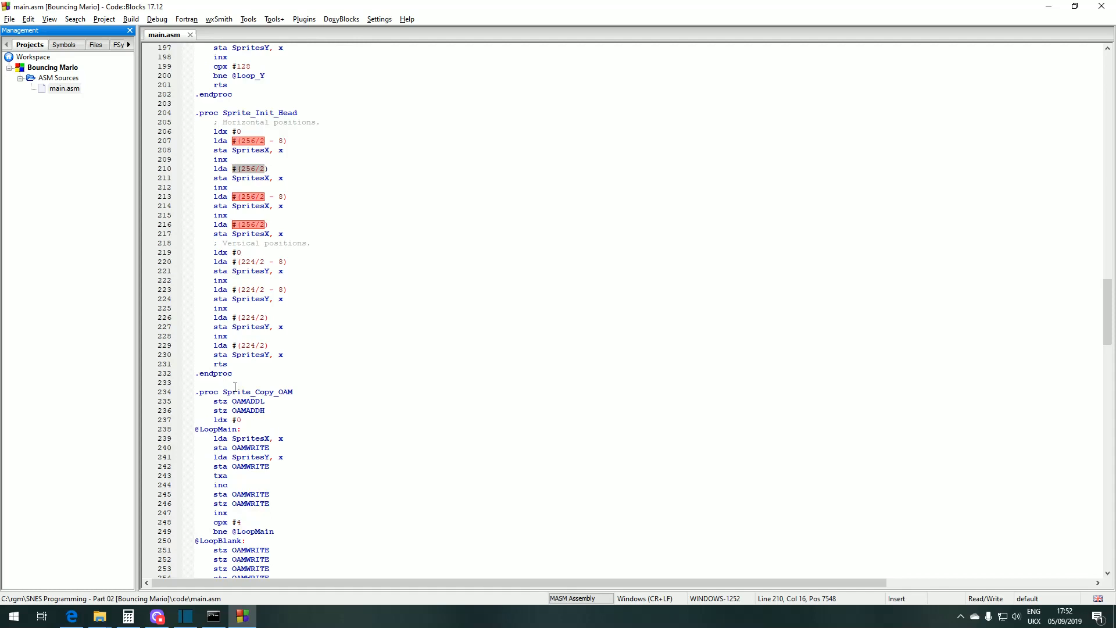
scroll("down", 3)
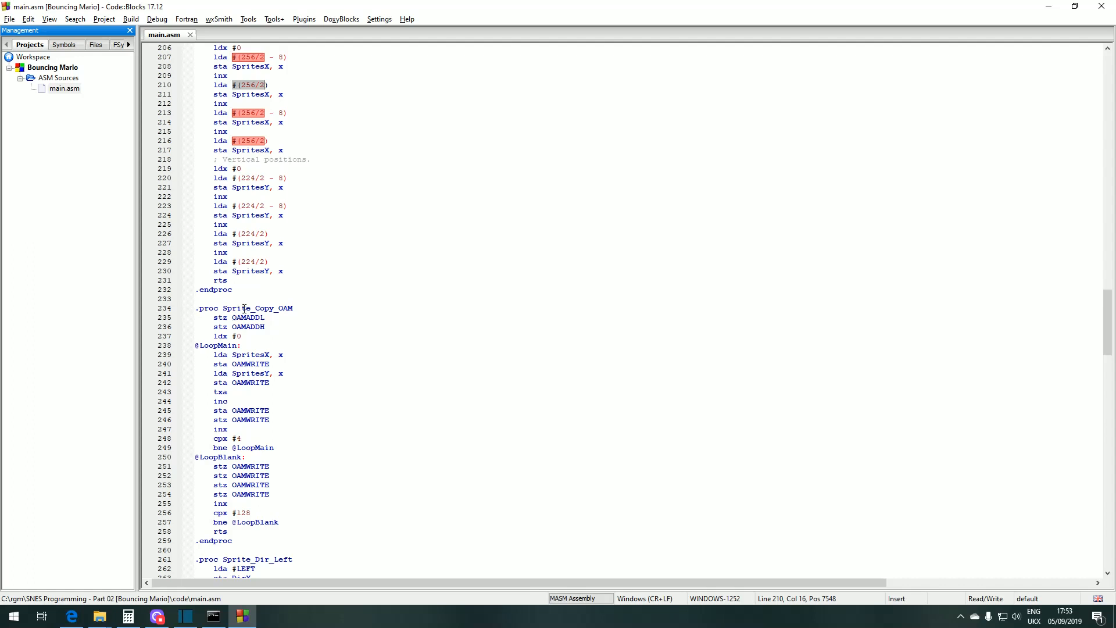
scroll("down", 3)
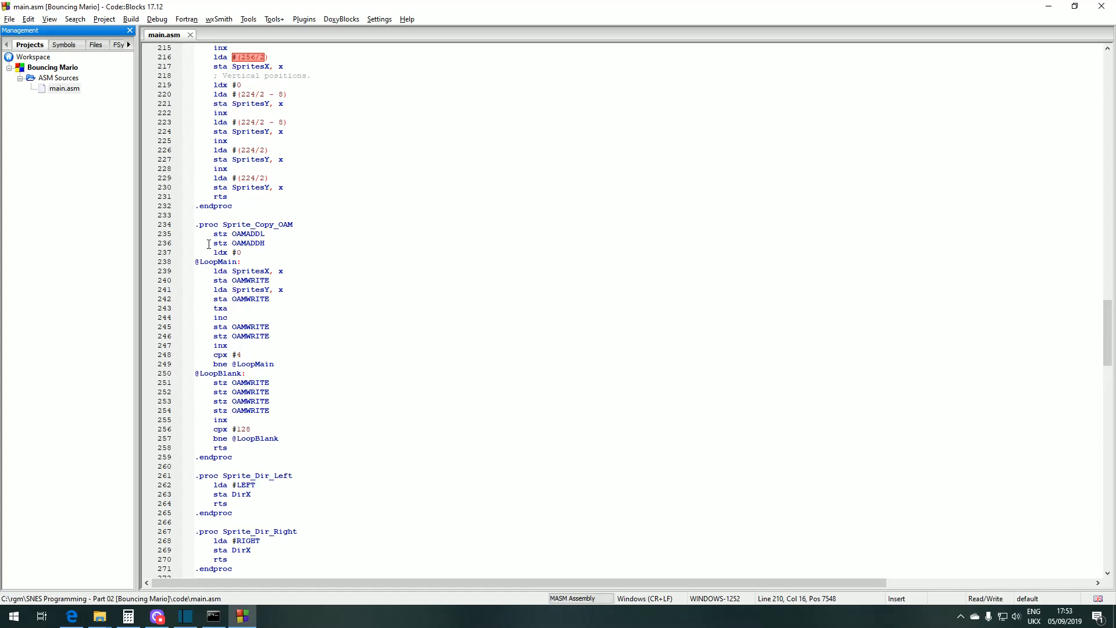
scroll("down", 3)
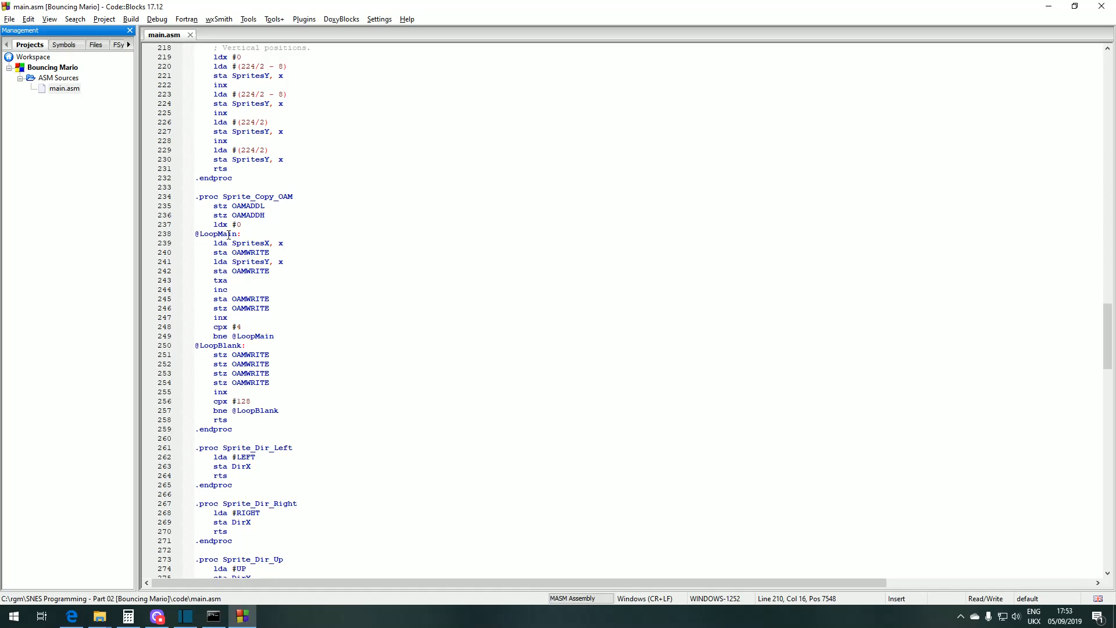
left_click(234, 243)
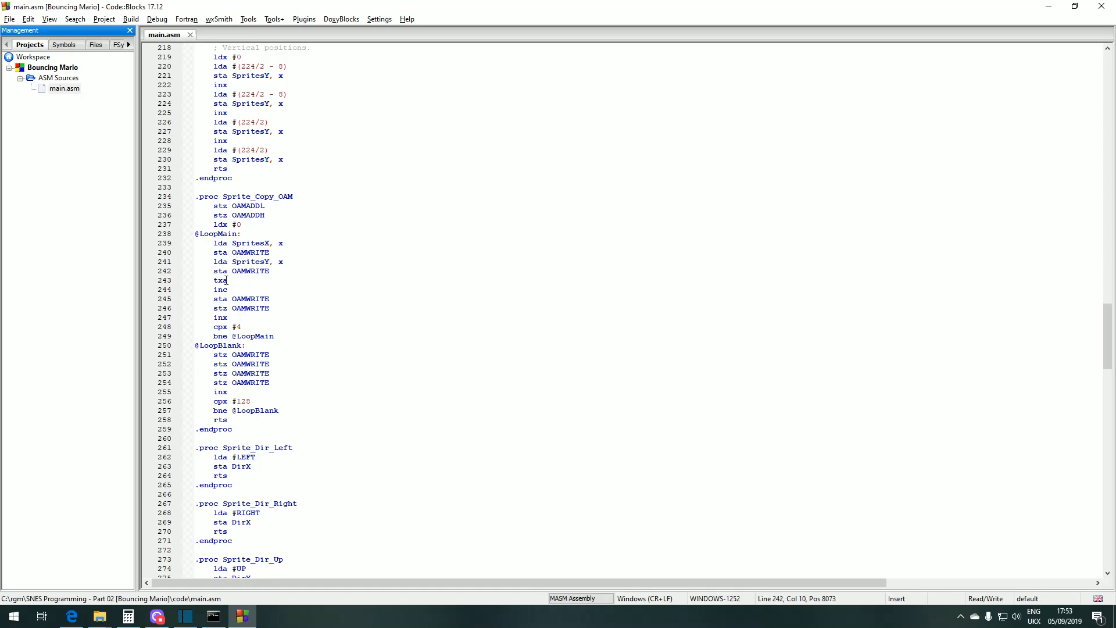
left_click(223, 280)
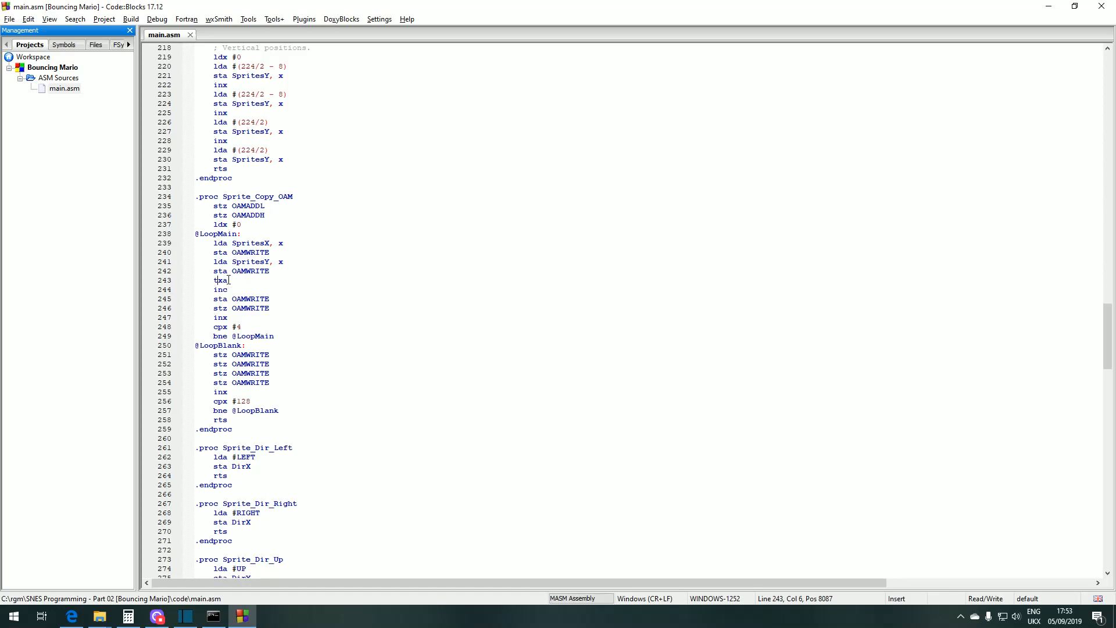
mouse_move(209, 246)
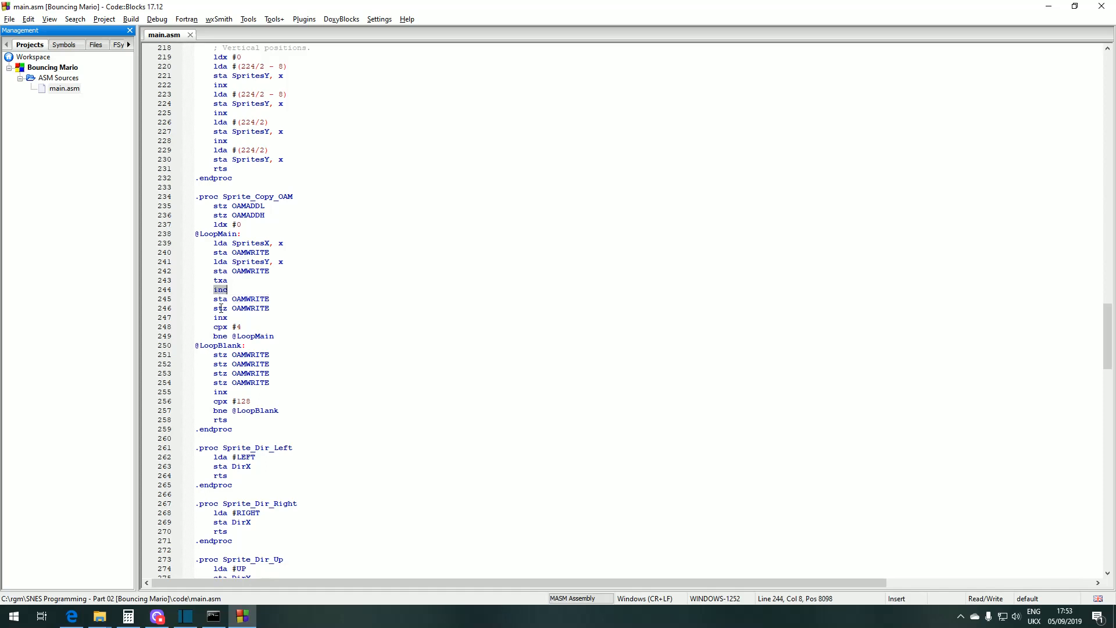
scroll("down", 3)
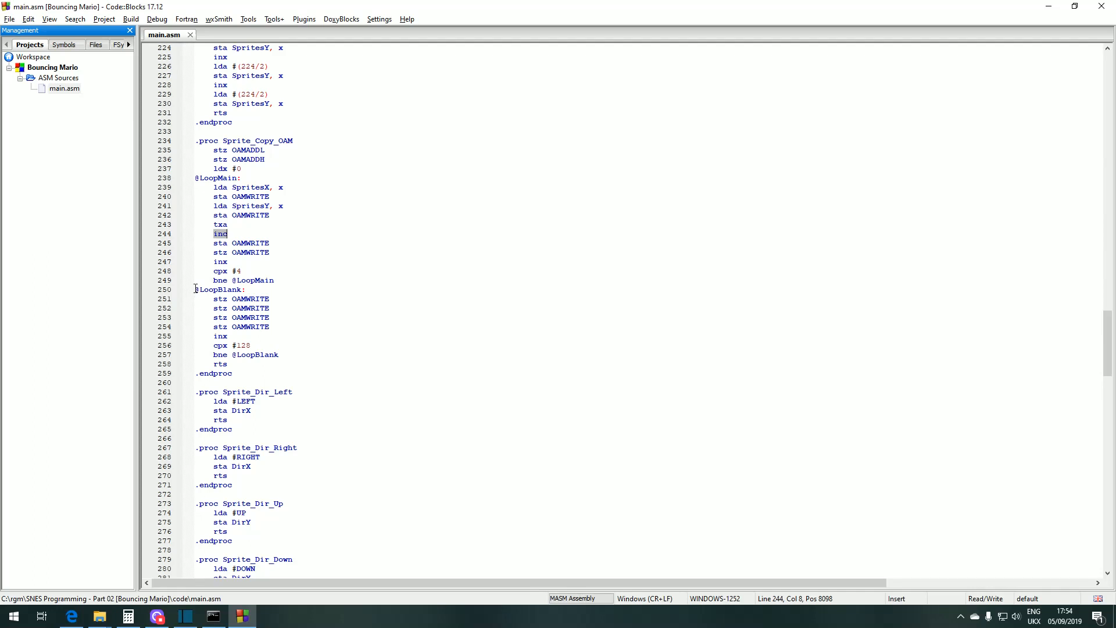
left_click_drag(198, 289, 259, 306)
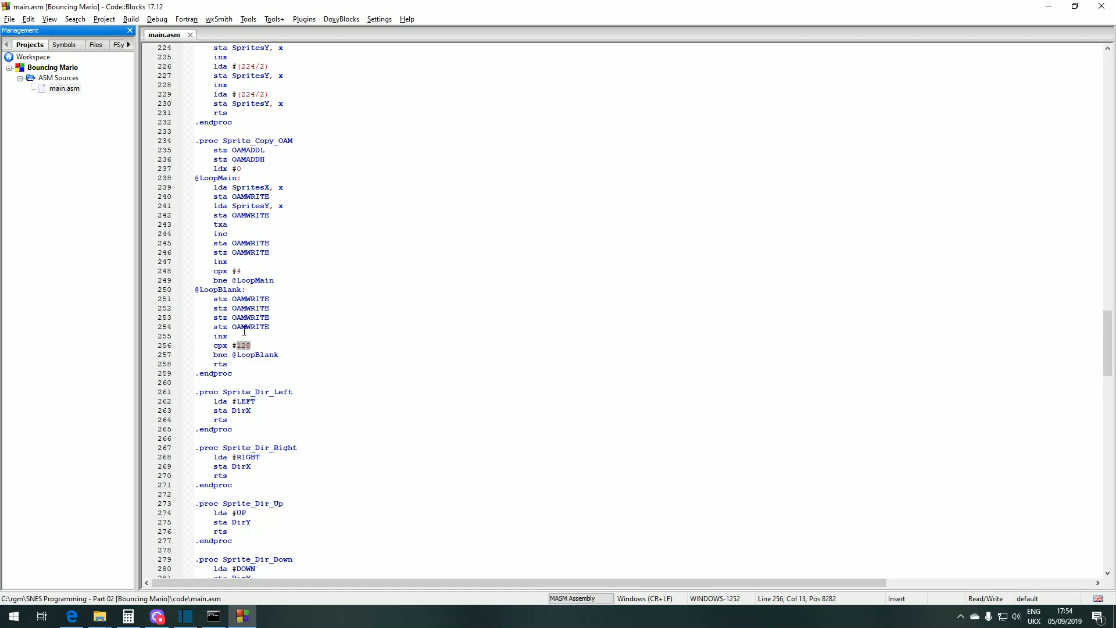
left_click(242, 318)
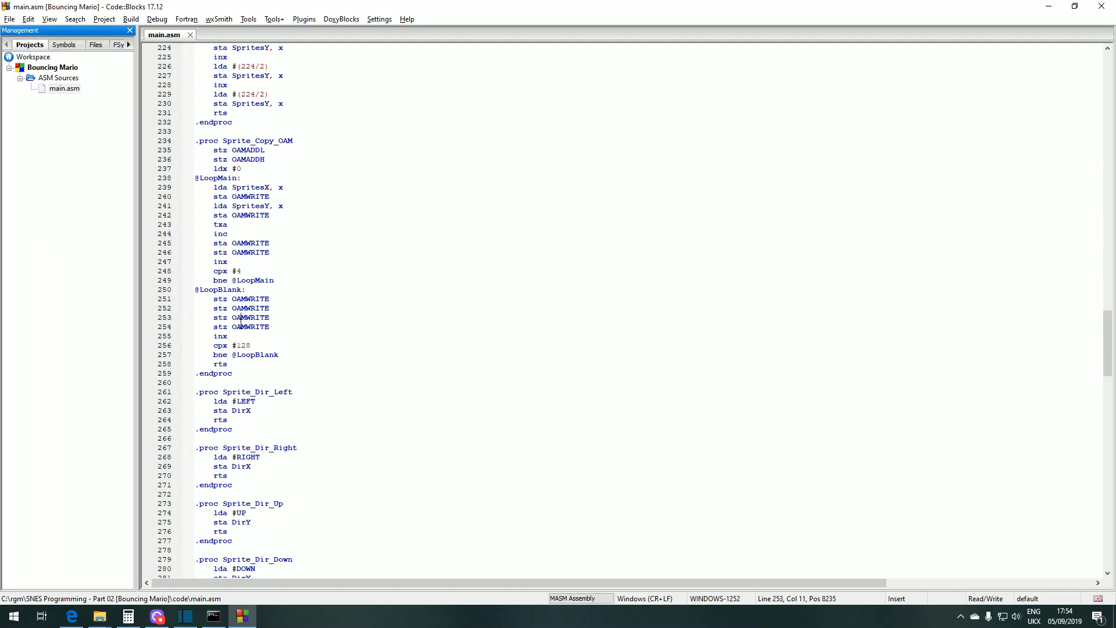
scroll("down", 3)
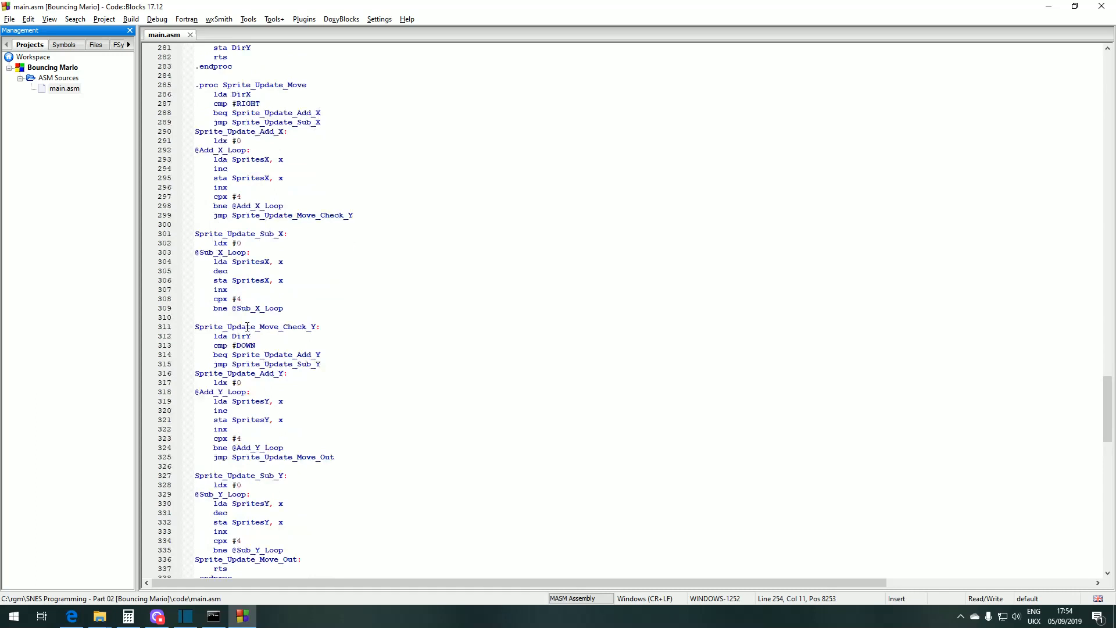
- Scroll main.asm down to ResetHandler and mark the routine name
scroll("down", 3)
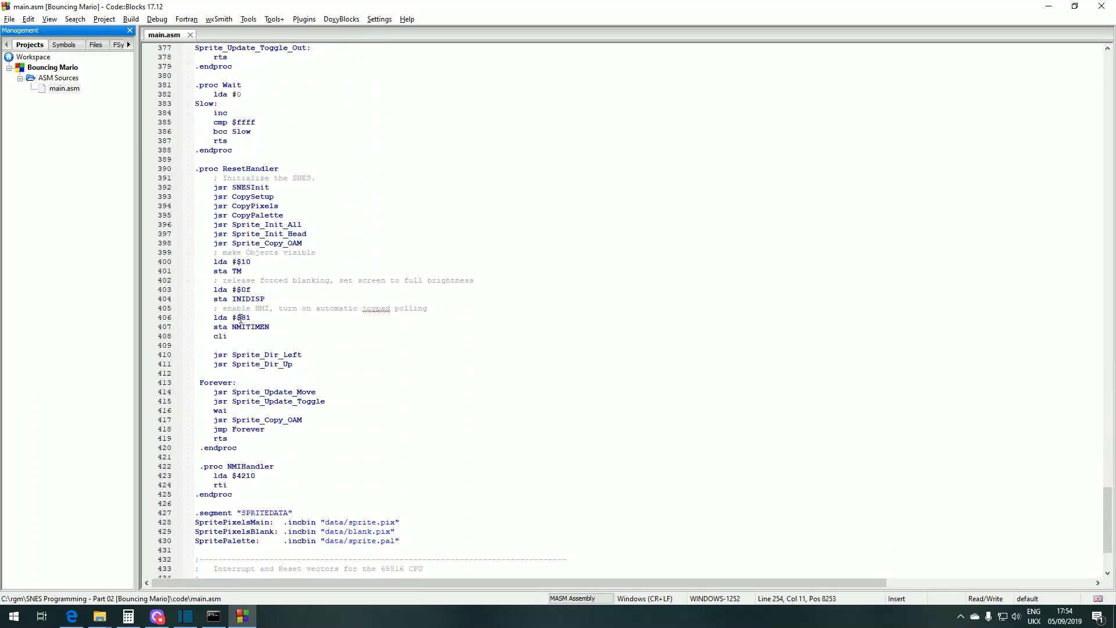
scroll("down", 3)
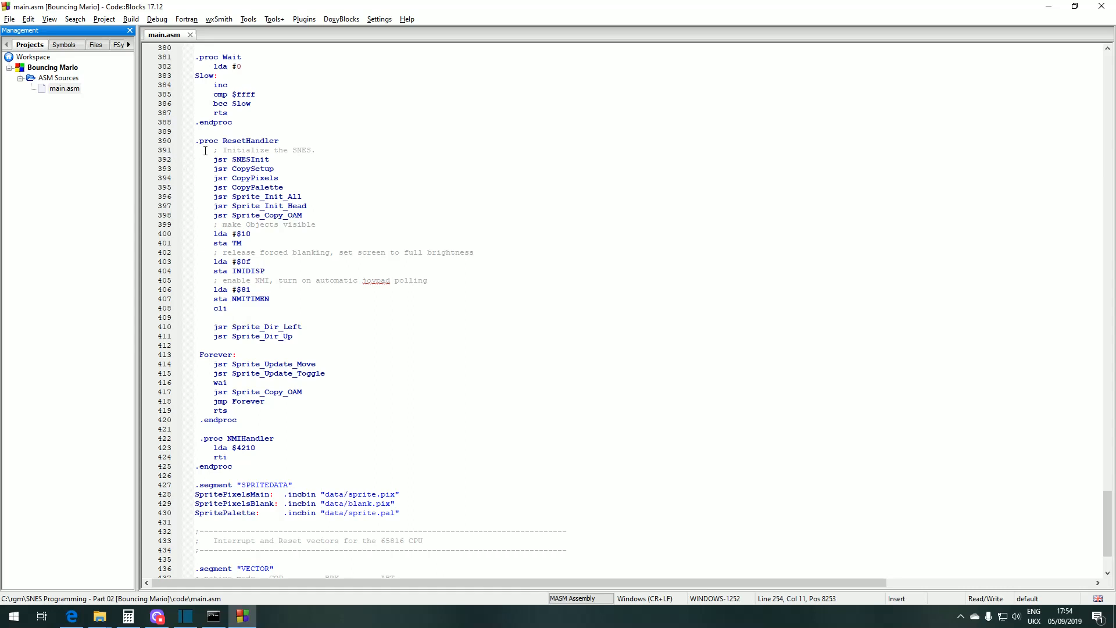
left_click(241, 141)
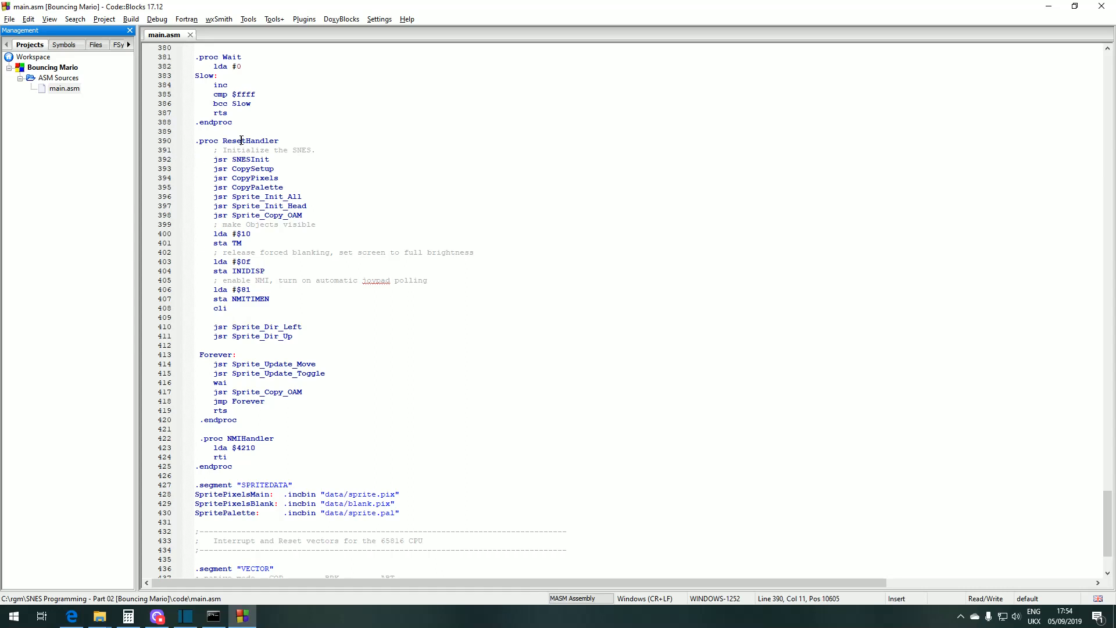
double_click(249, 141)
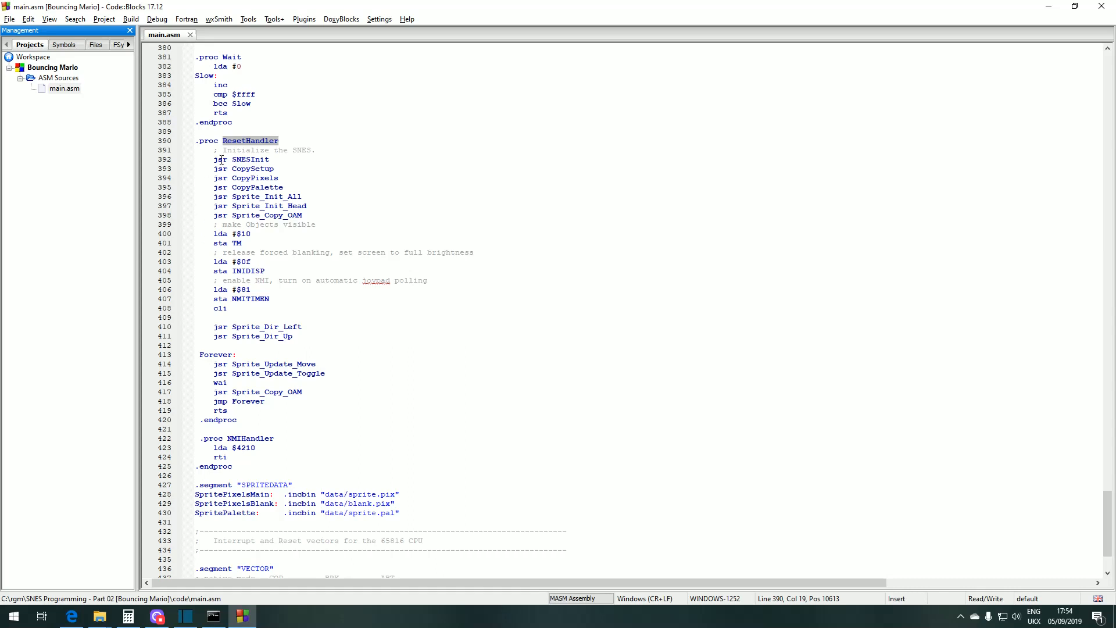
mouse_move(201, 158)
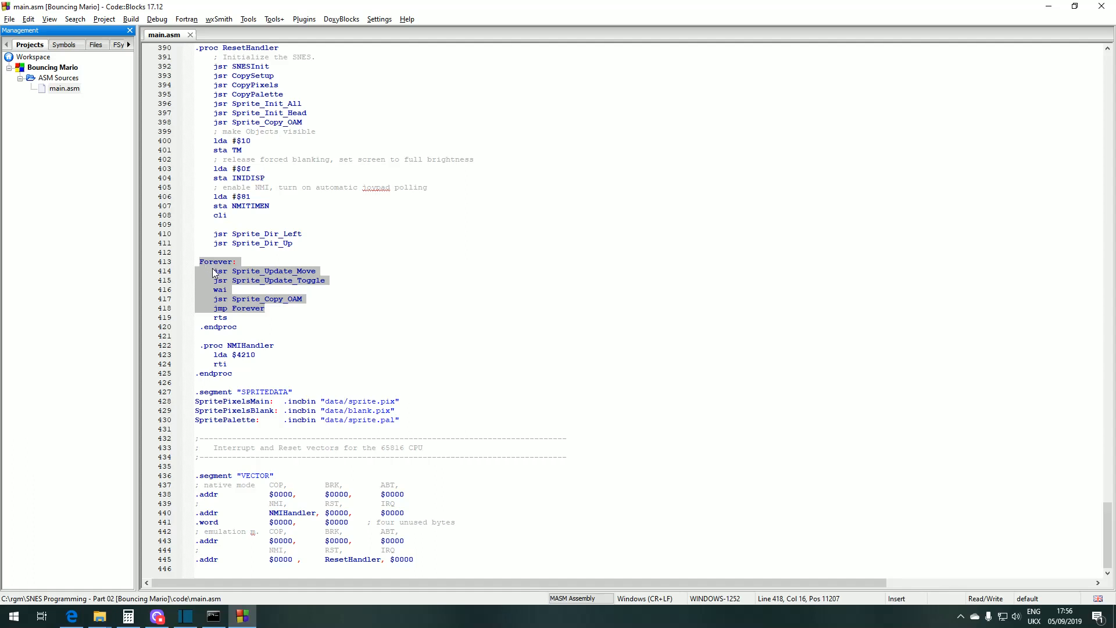
left_click(241, 271)
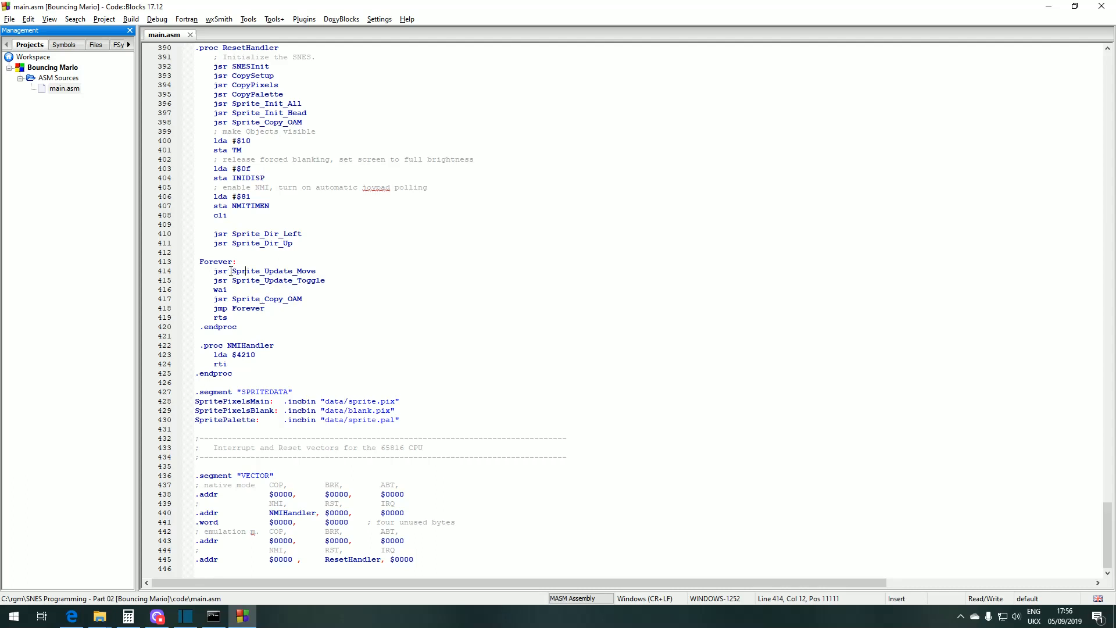
double_click(273, 270)
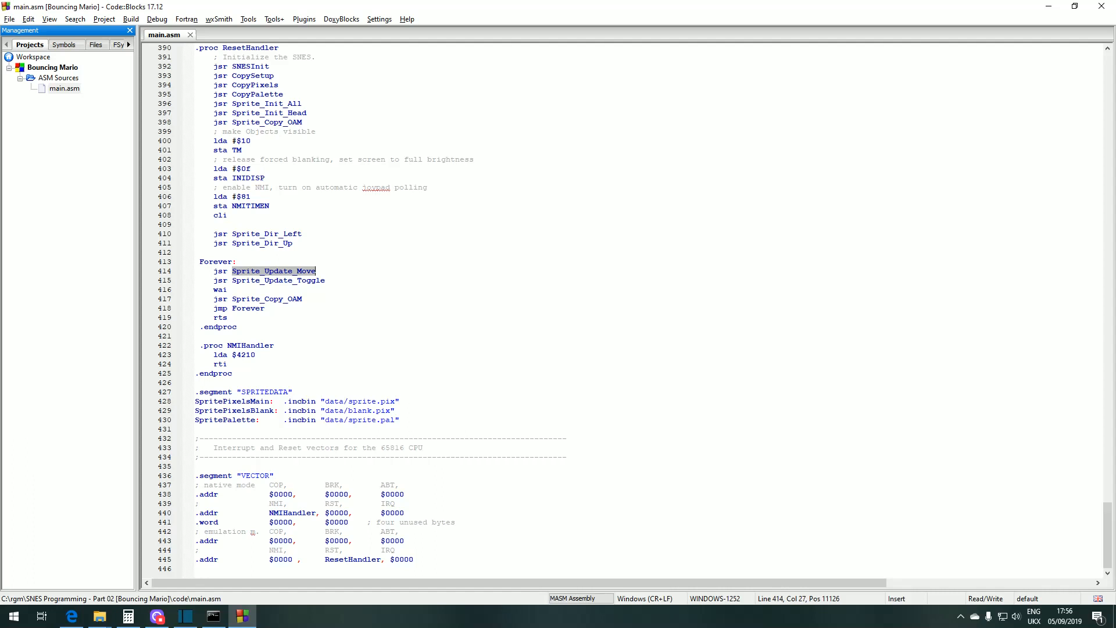
double_click(277, 280)
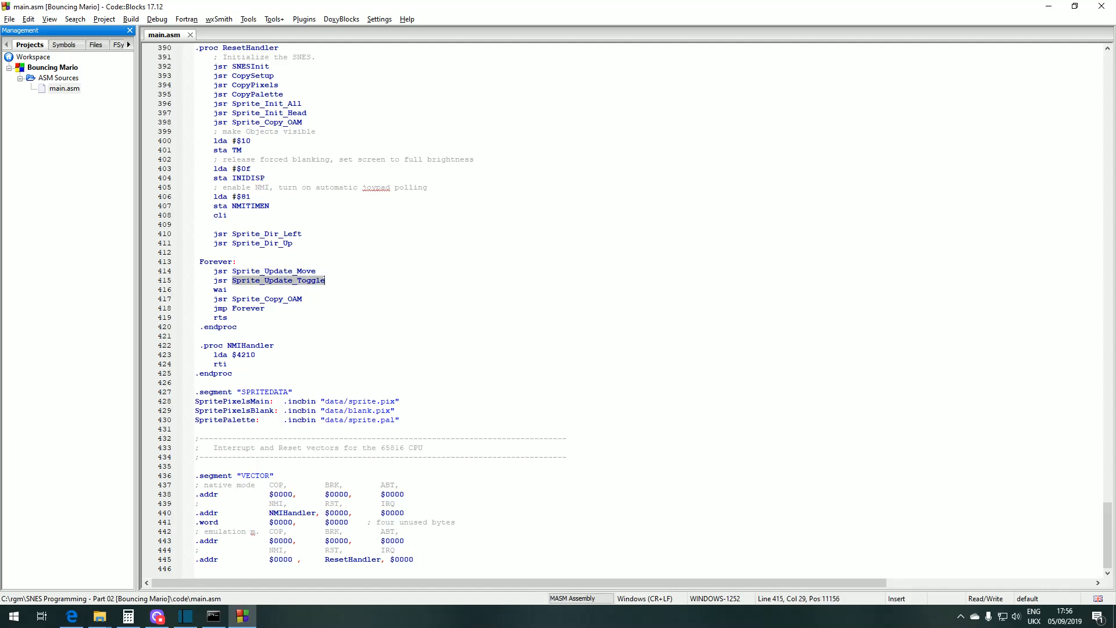
left_click(267, 299)
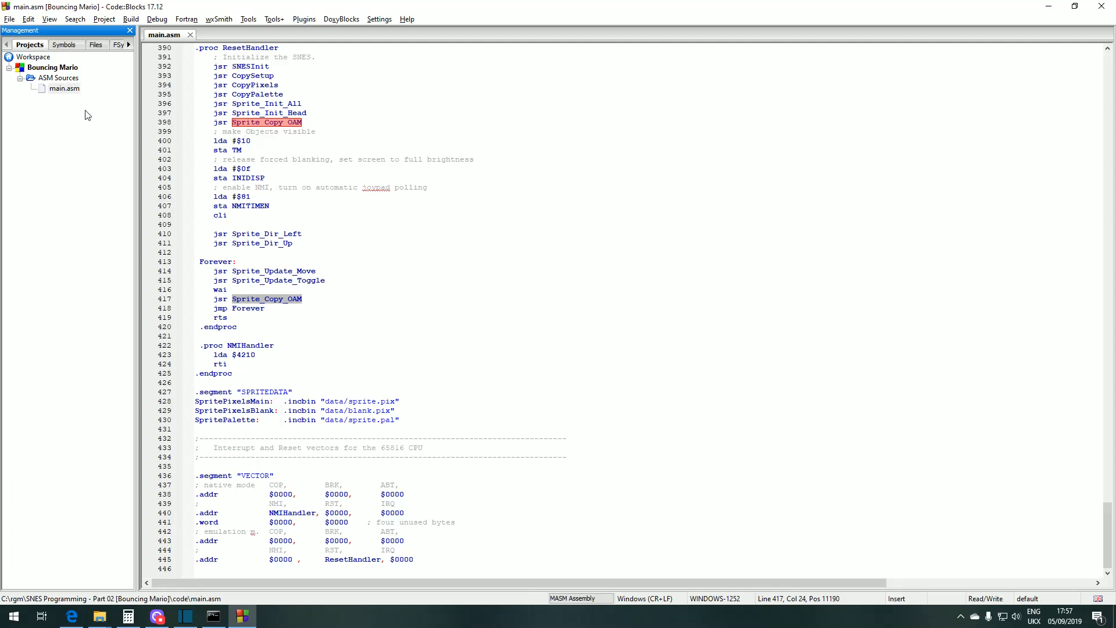
- Add memmap.cfg to the project and open it from the Others folder
right_click(58, 78)
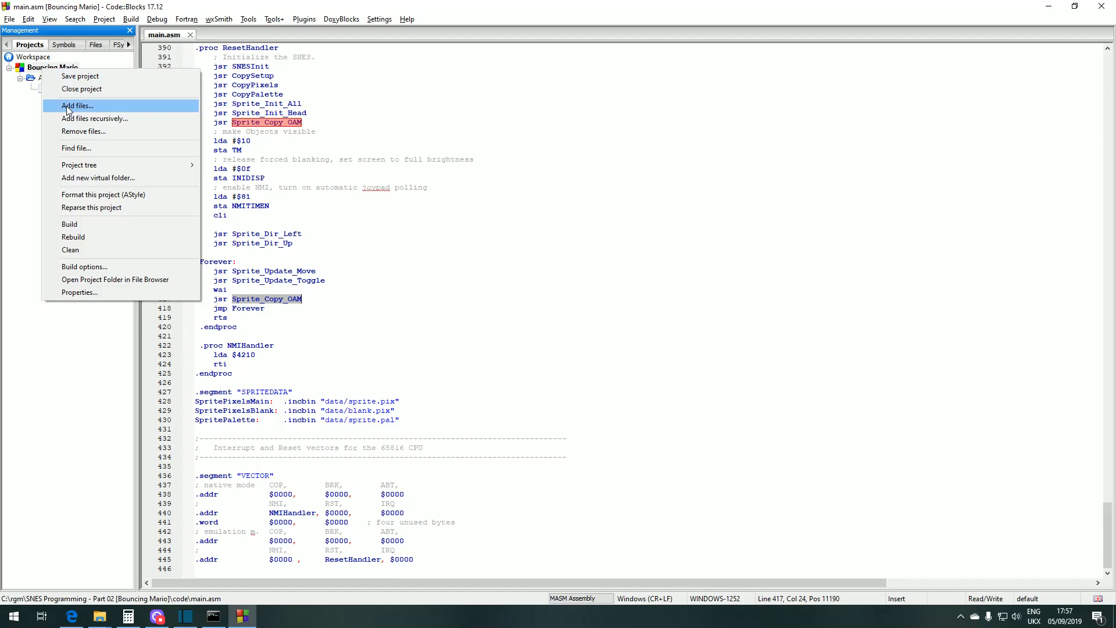
left_click(76, 105)
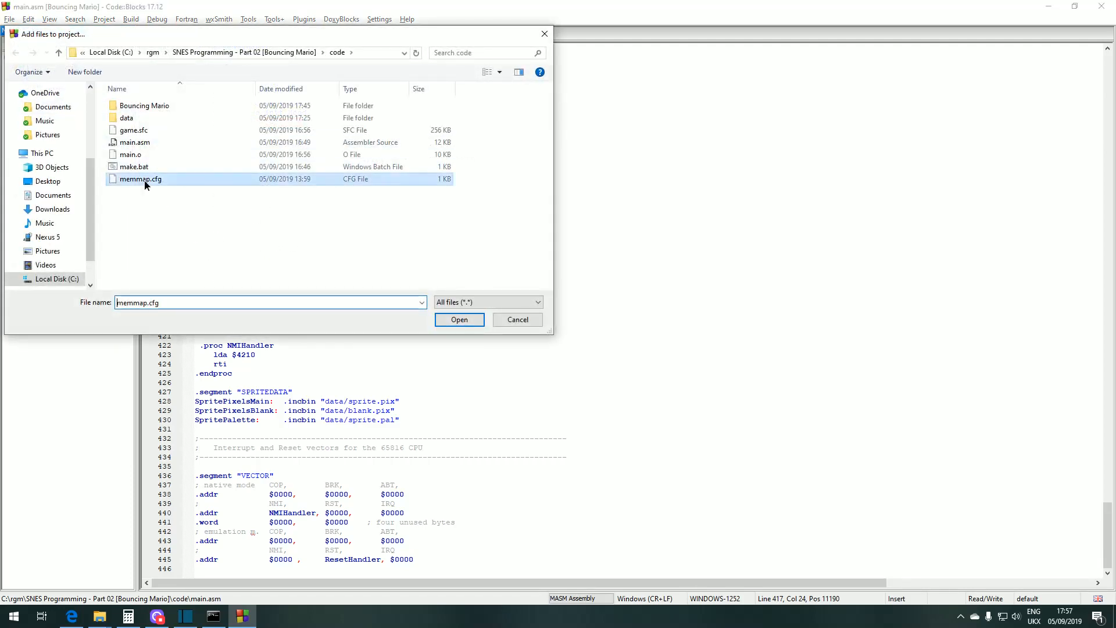
left_click(516, 318)
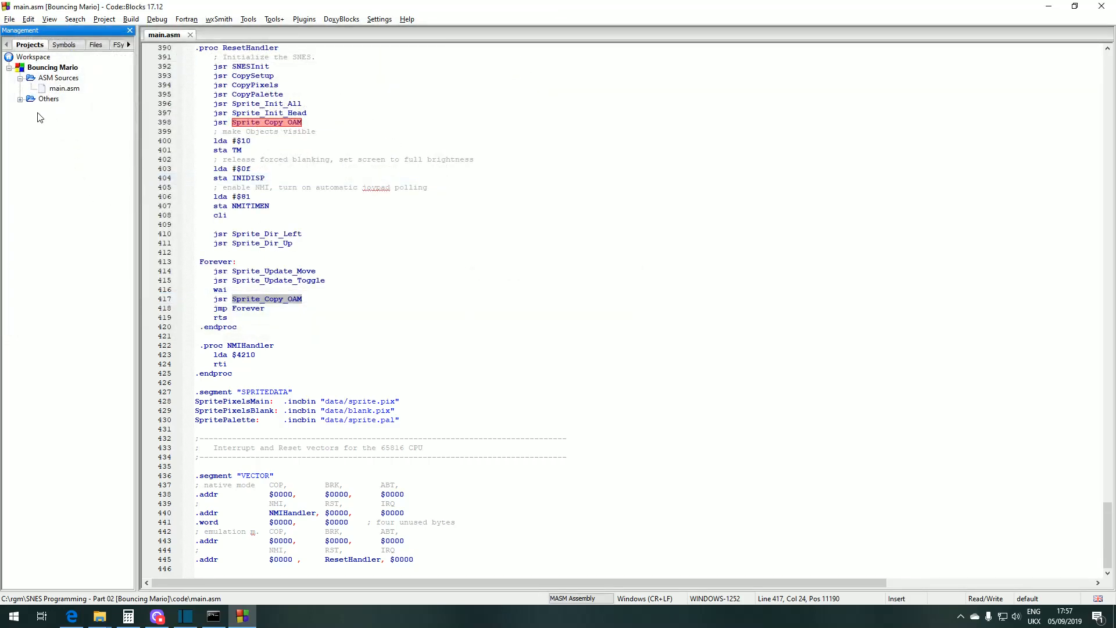
double_click(71, 110)
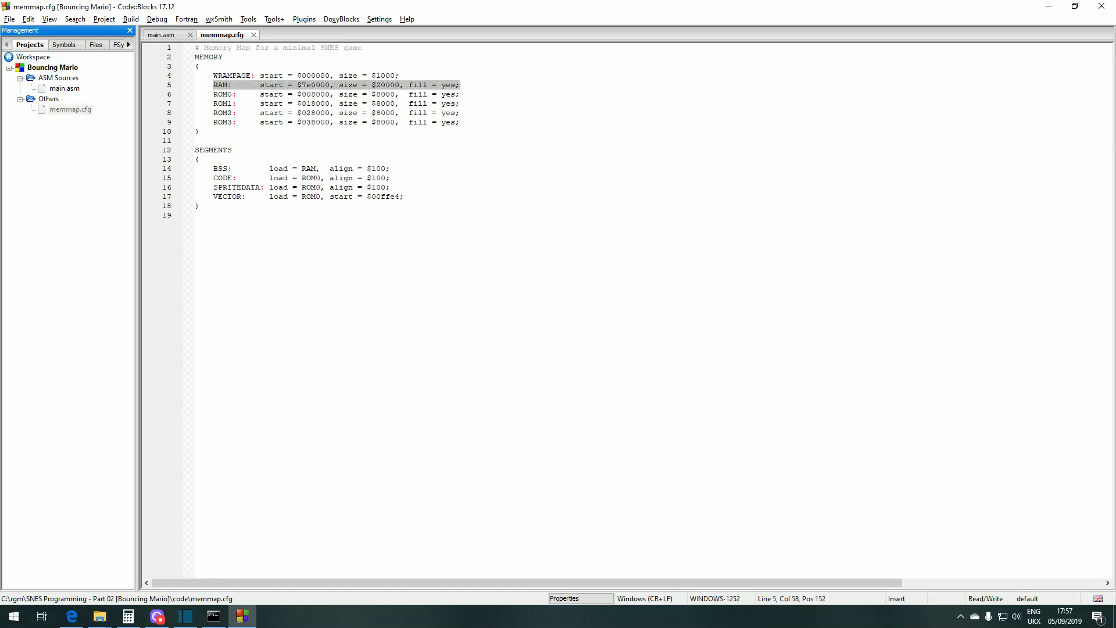
mouse_move(306, 93)
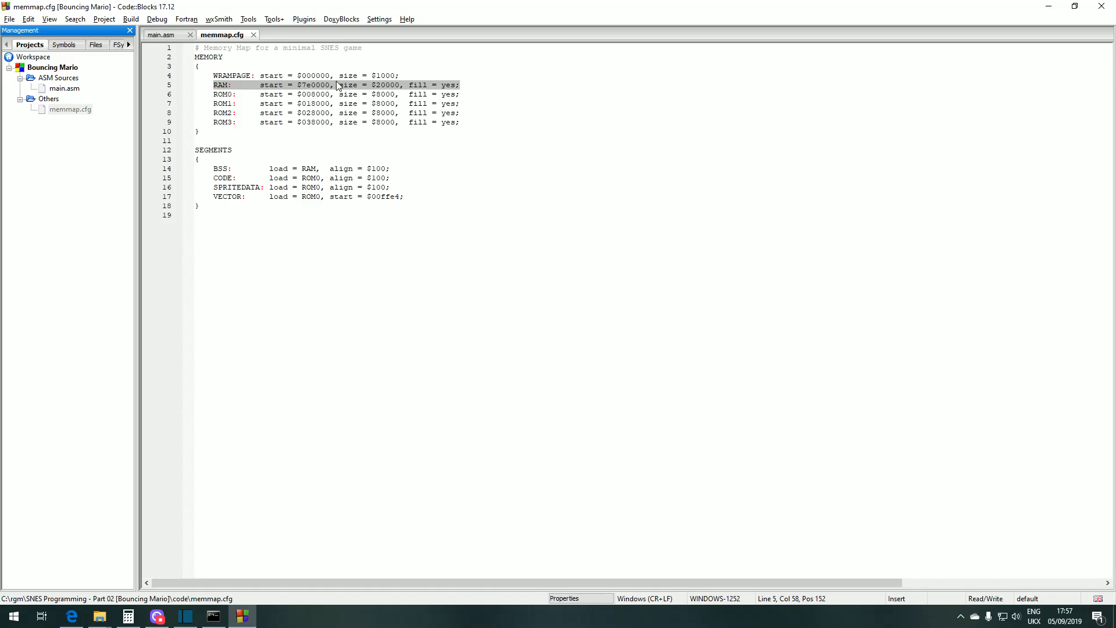
mouse_move(379, 91)
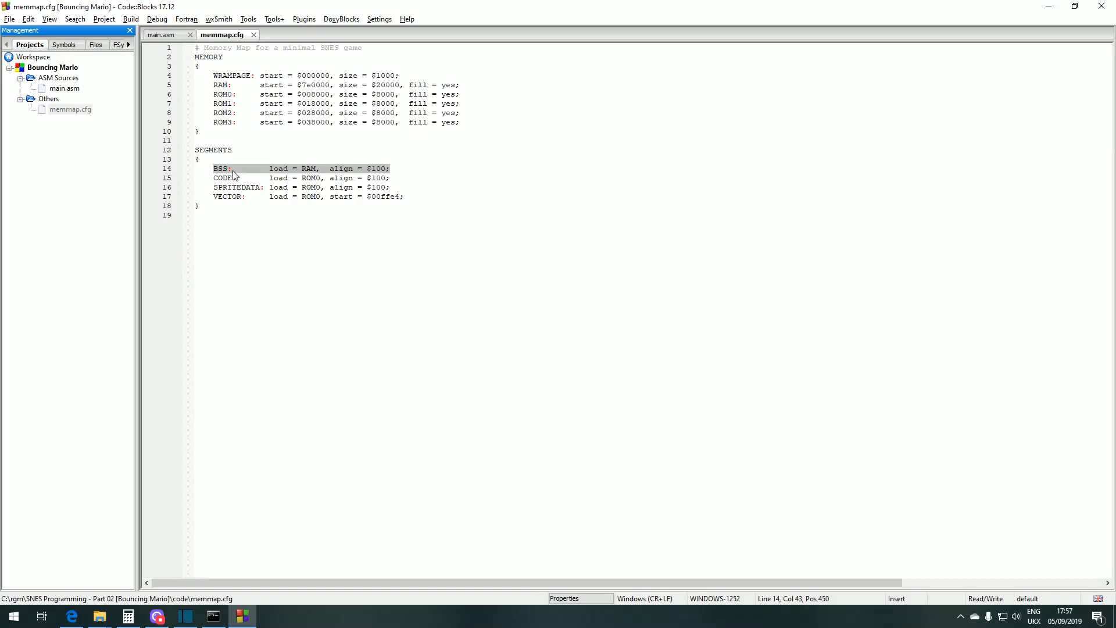
- Point out the BSS segment's RAM load, then switch back to main.asm
left_click(318, 167)
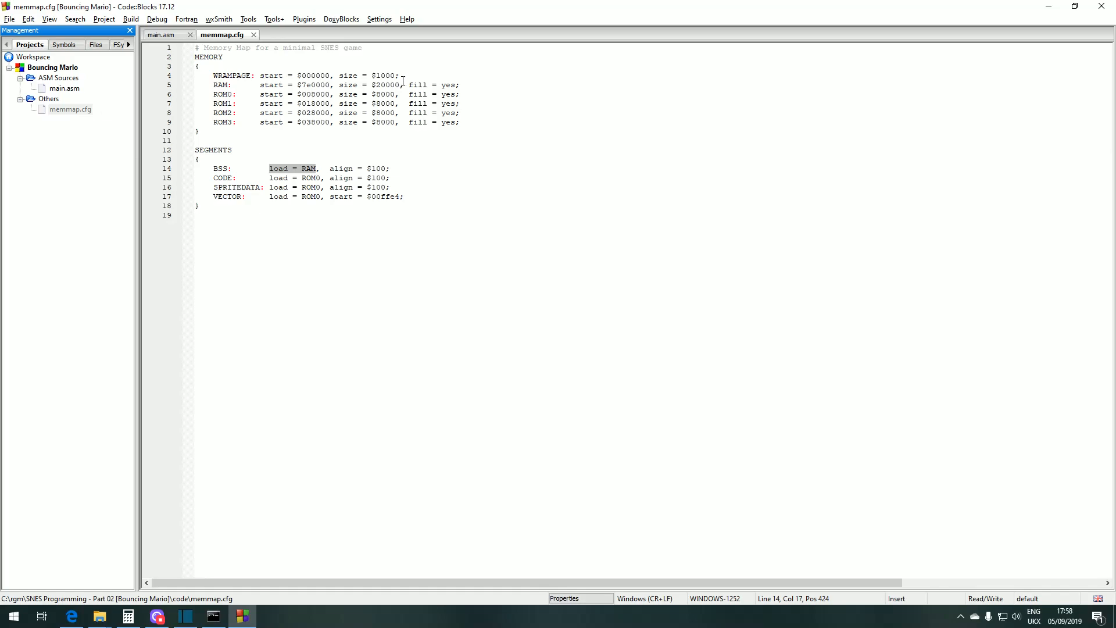
left_click(163, 35)
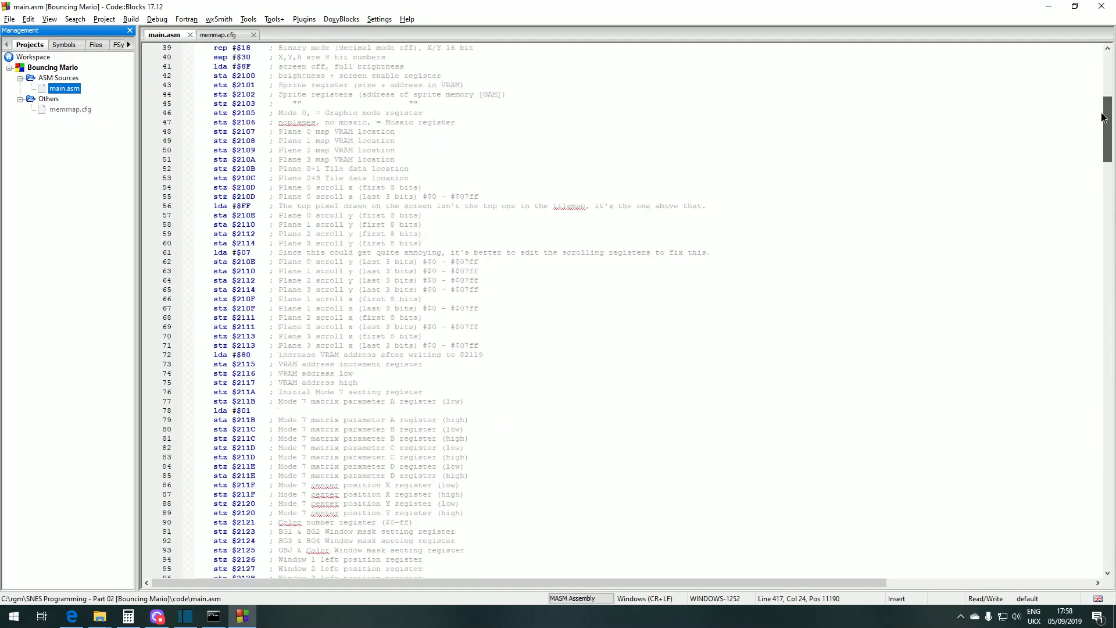
- Scroll to the top of main.asm and mark the BSS variables DirX, DirY, SpritesX, SpritesY
scroll("up", 3)
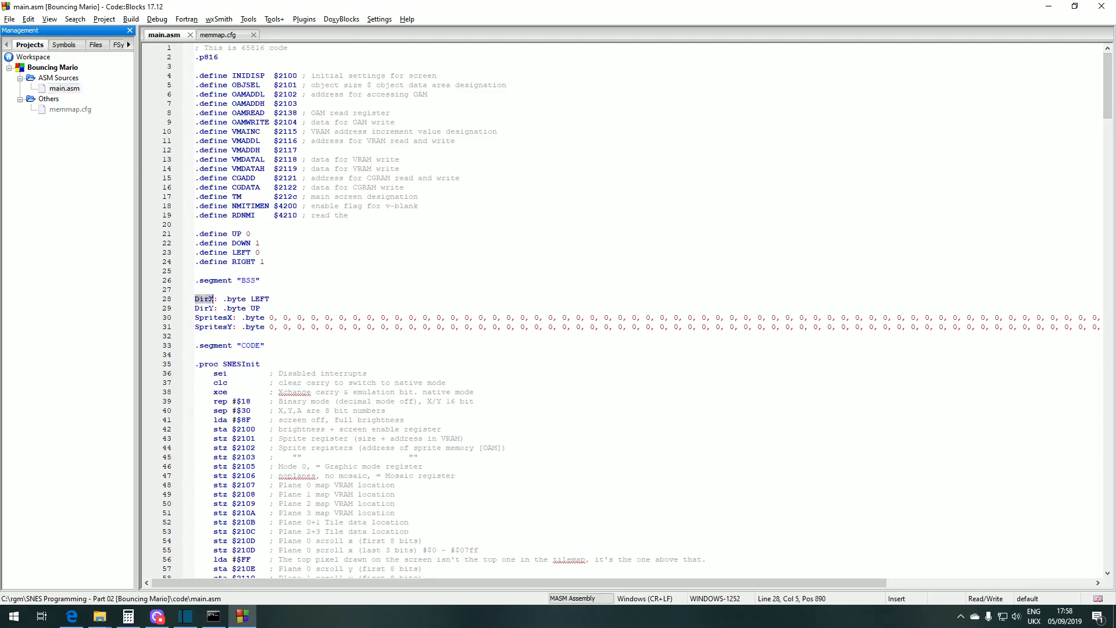
left_click_drag(205, 299, 197, 336)
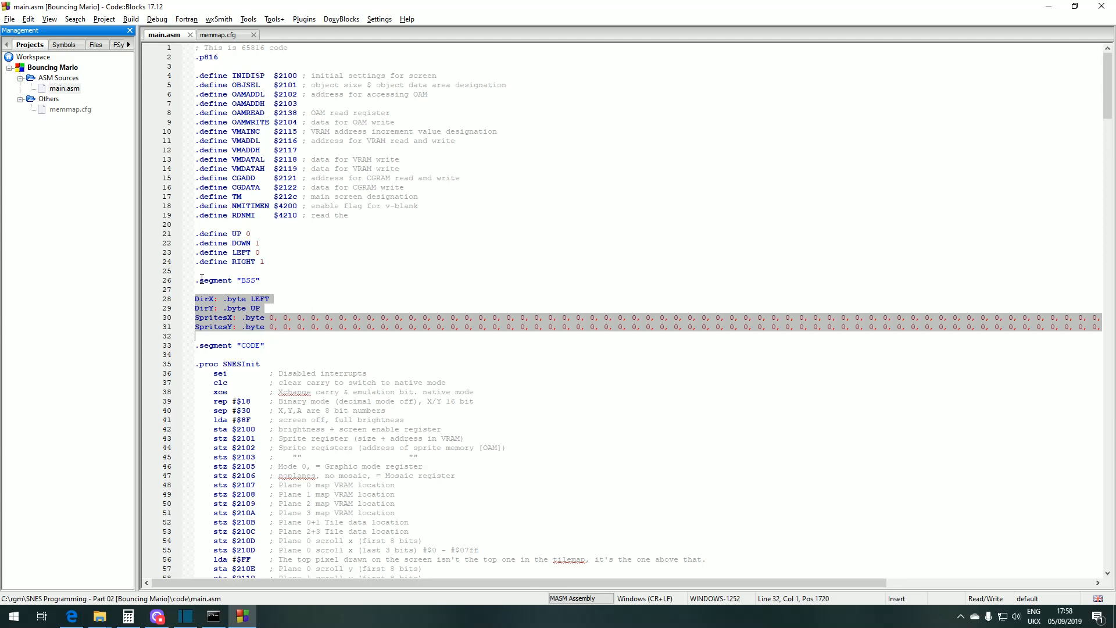
left_click(259, 280)
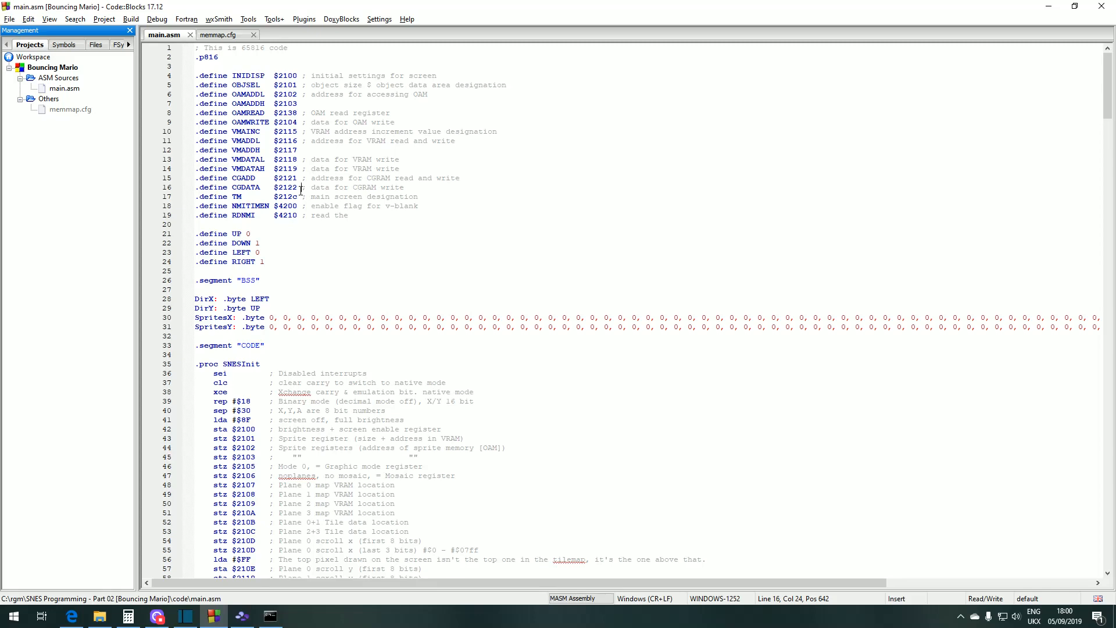
mouse_move(23, 116)
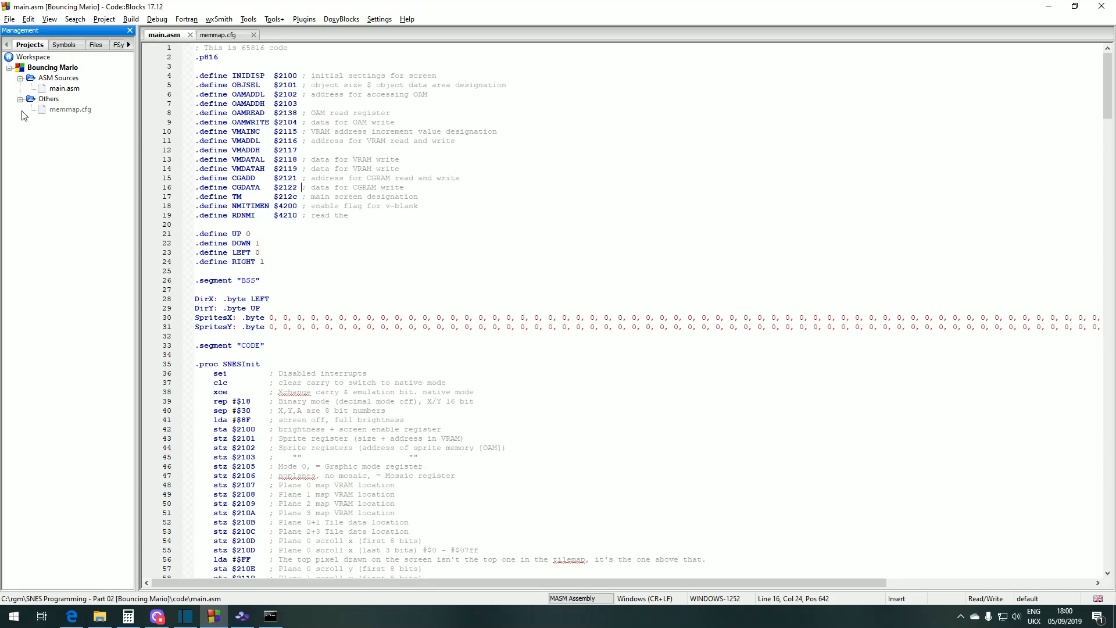
- Add make.bat to the project and open it from the Others folder
right_click(52, 67)
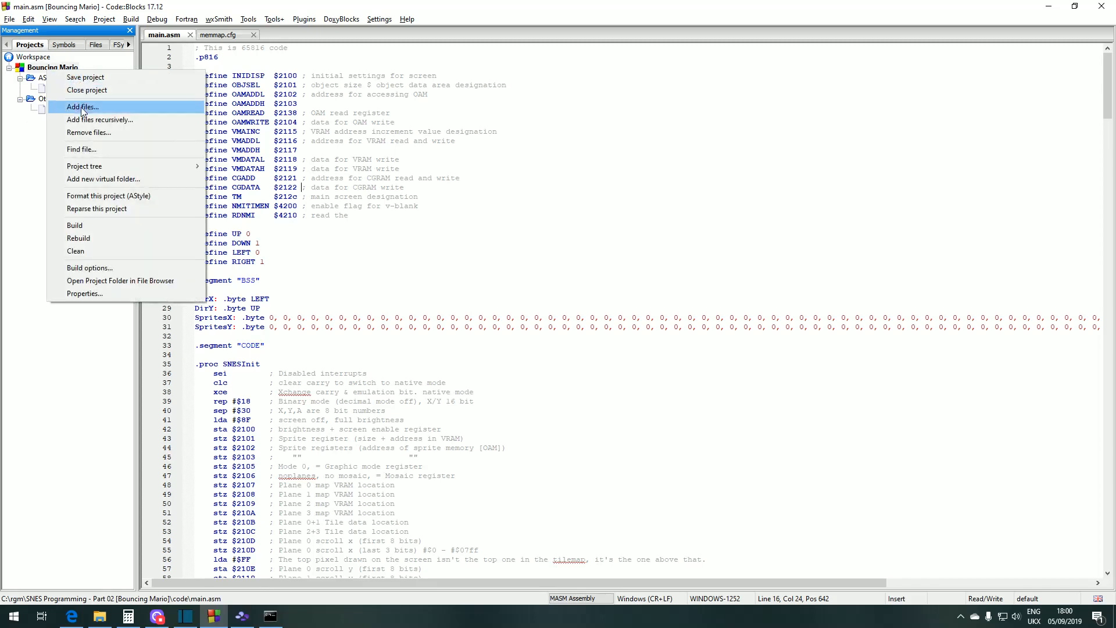
left_click(83, 107)
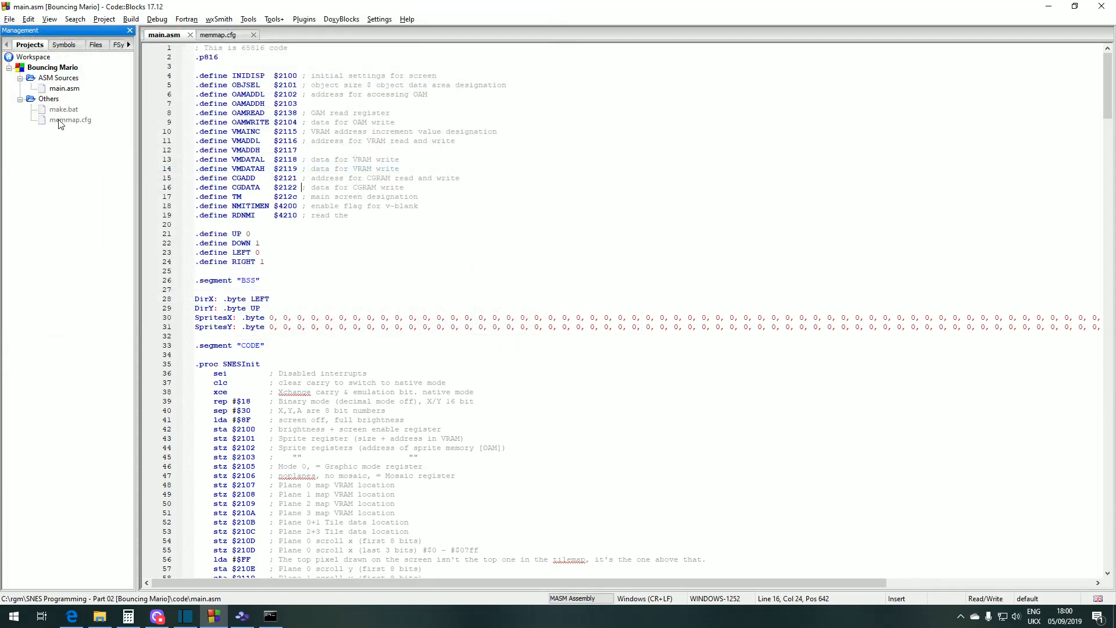
double_click(63, 109)
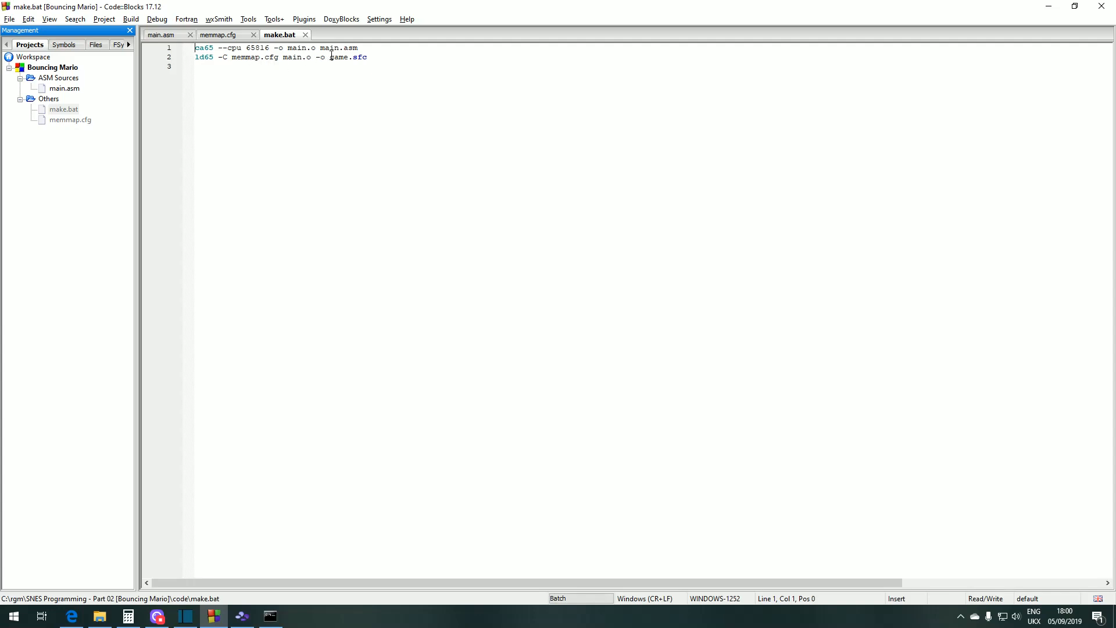
double_click(339, 57)
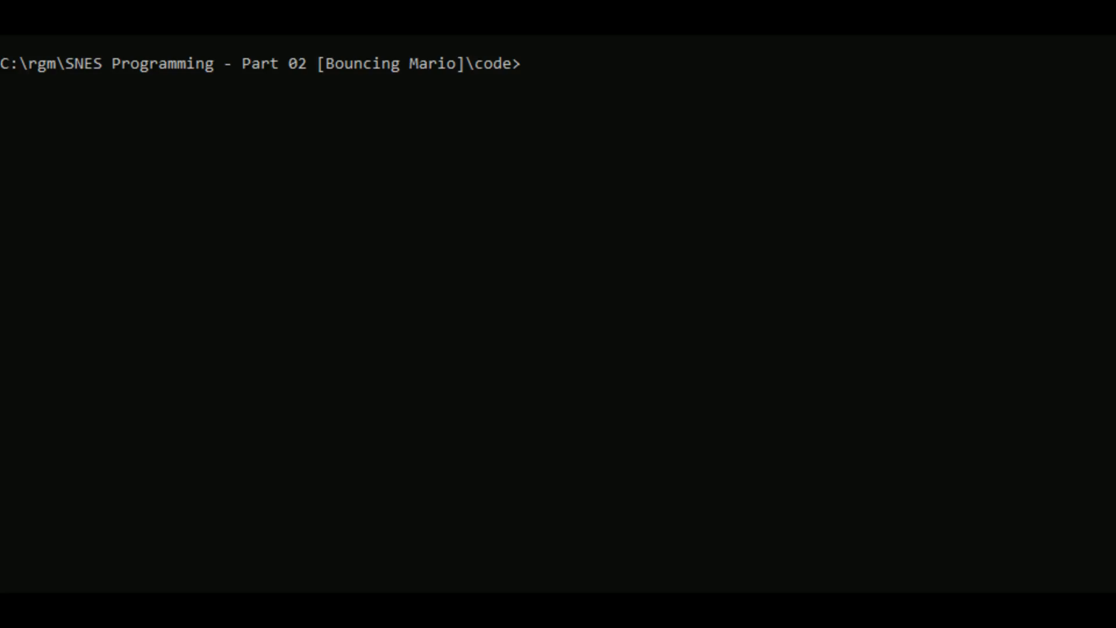
- Enter make at the prompt in the Bouncing Mario code folder
type("make")
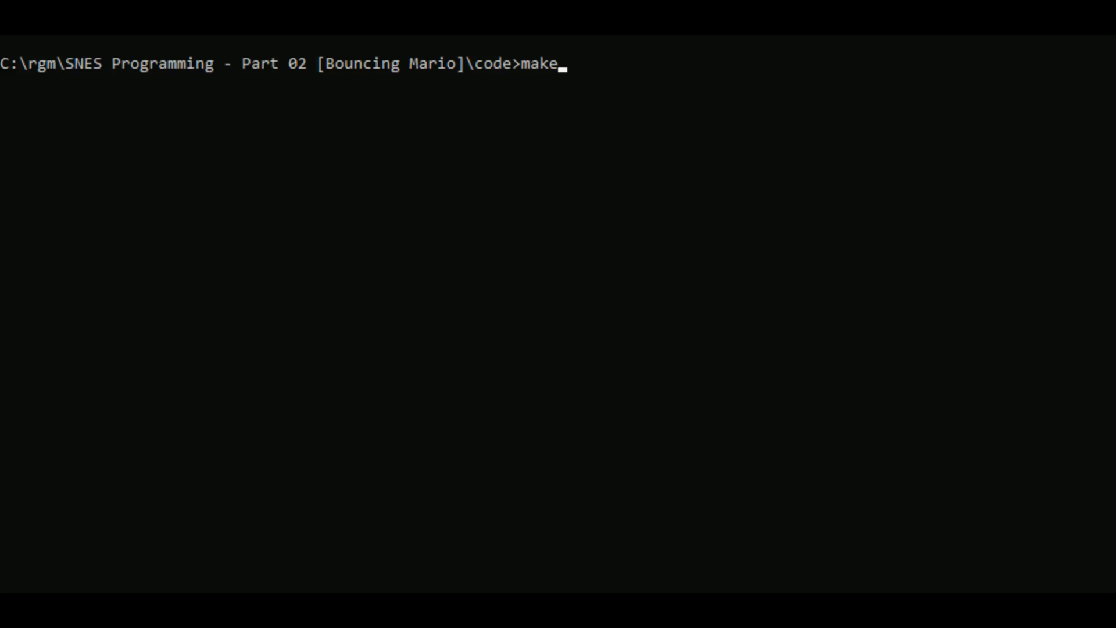